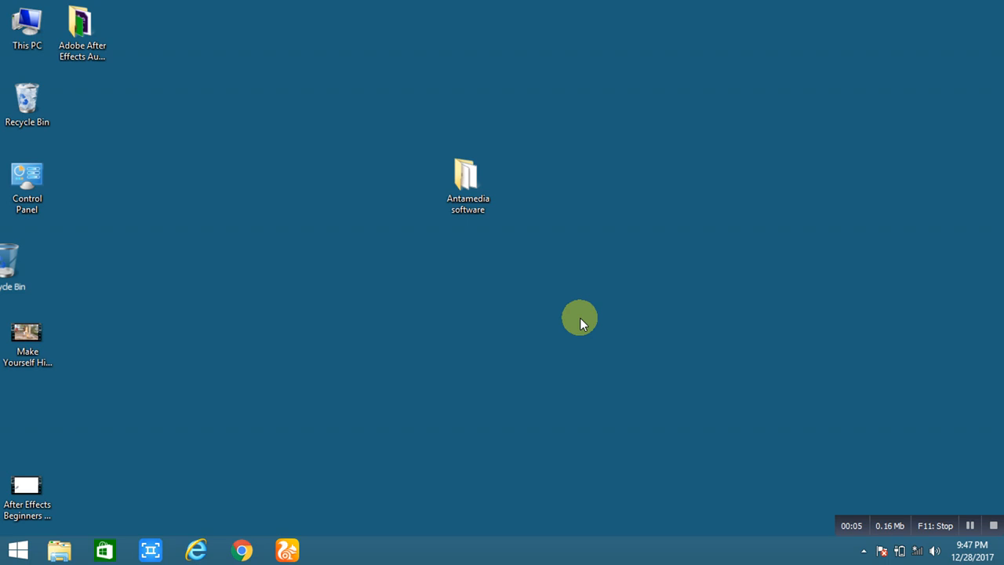
pyautogui.moveTo(568, 316)
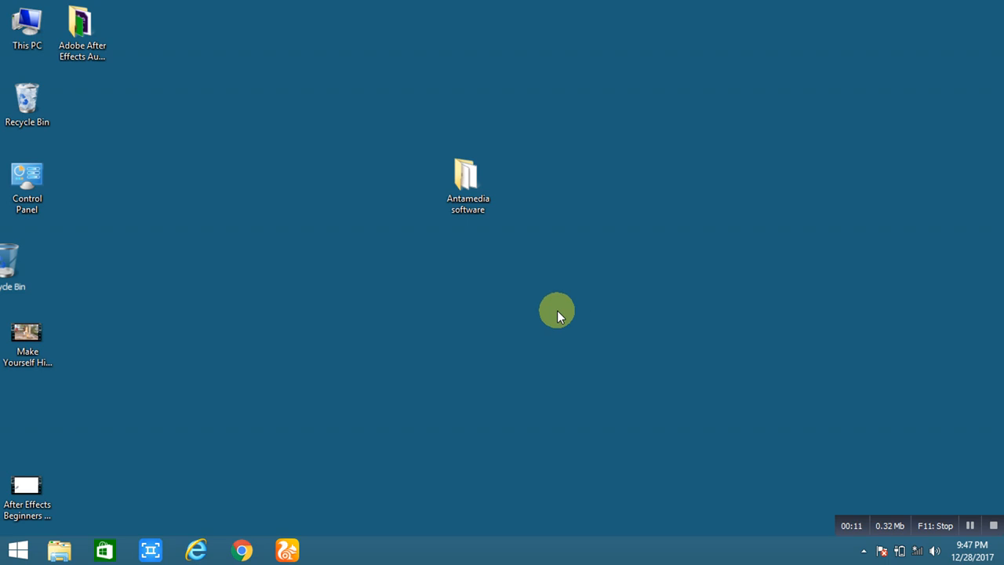
# Open the Antamedia software folder and select the cafe-installer-v8 file.
pyautogui.doubleClick(467, 178)
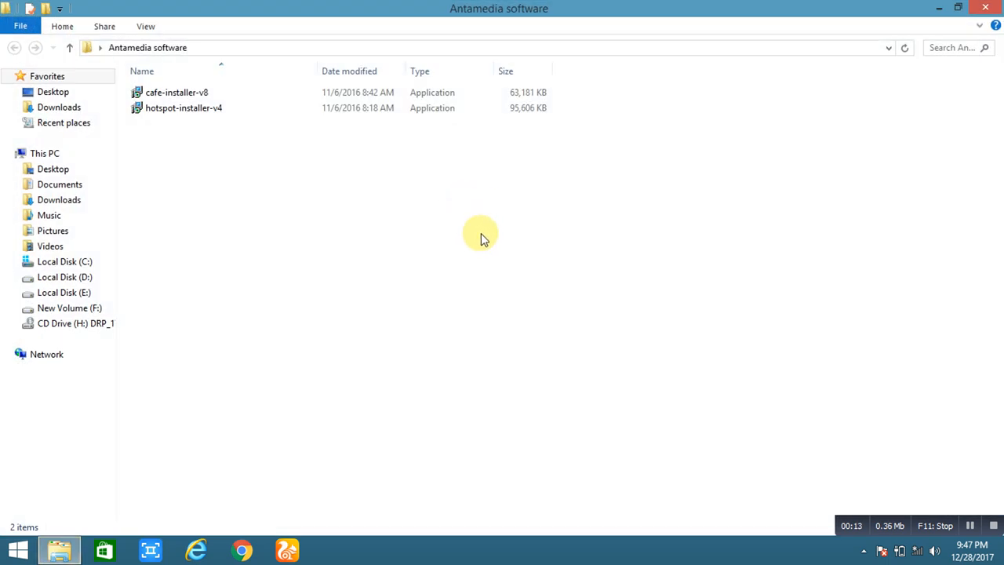
pyautogui.click(184, 107)
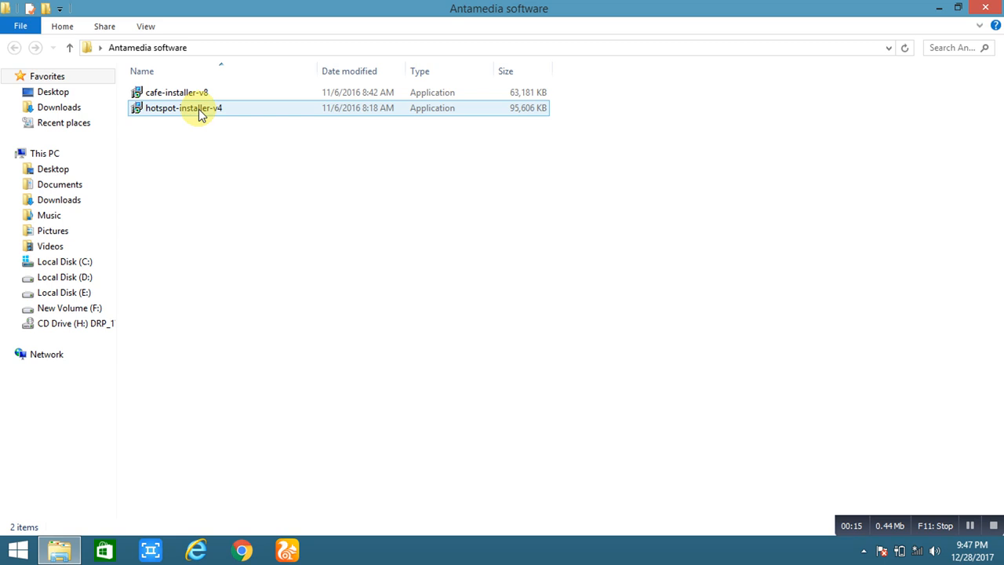
pyautogui.click(177, 92)
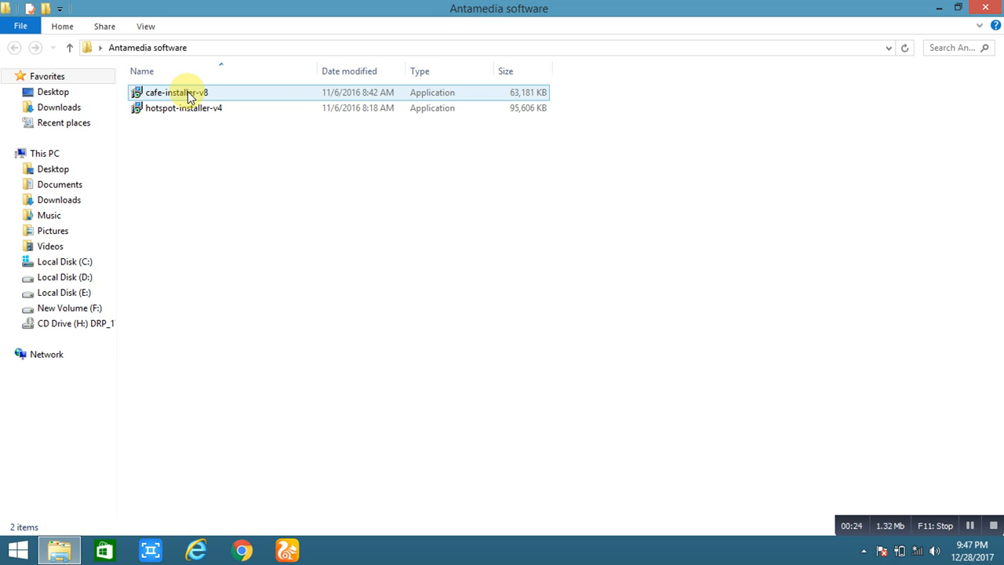
pyautogui.click(222, 194)
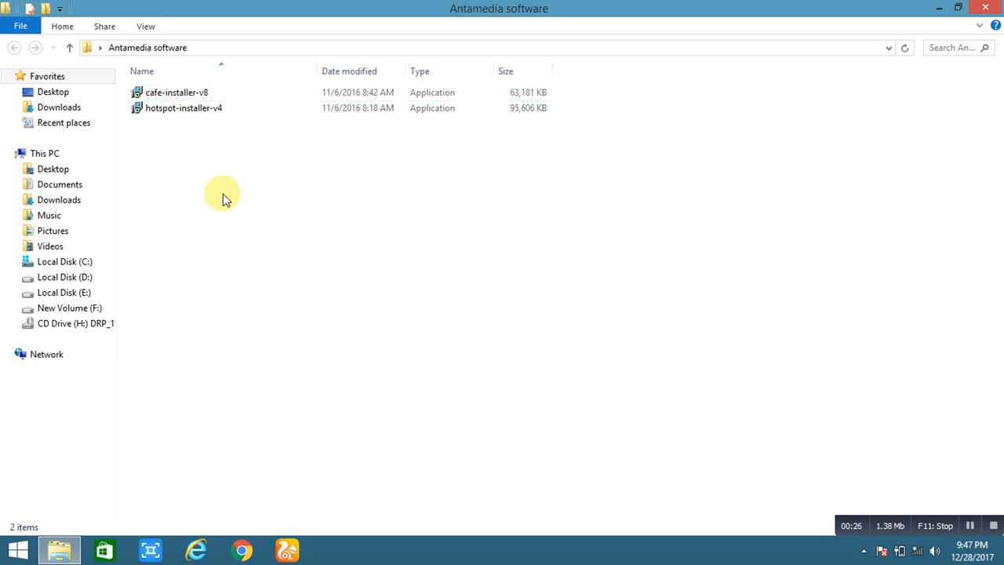
pyautogui.click(176, 92)
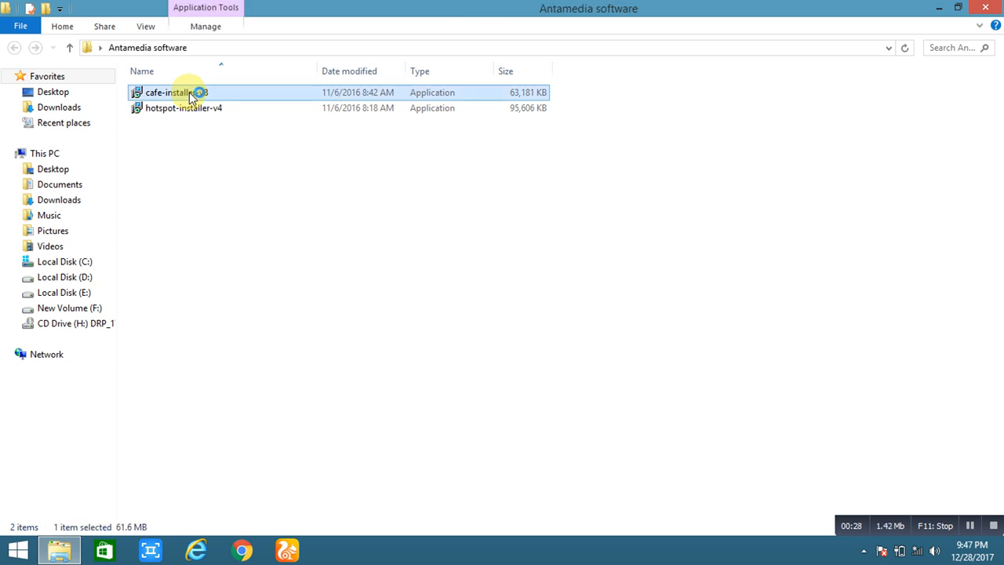
# Launch the Internet Cafe installer and accept the license agreement.
pyautogui.doubleClick(167, 92)
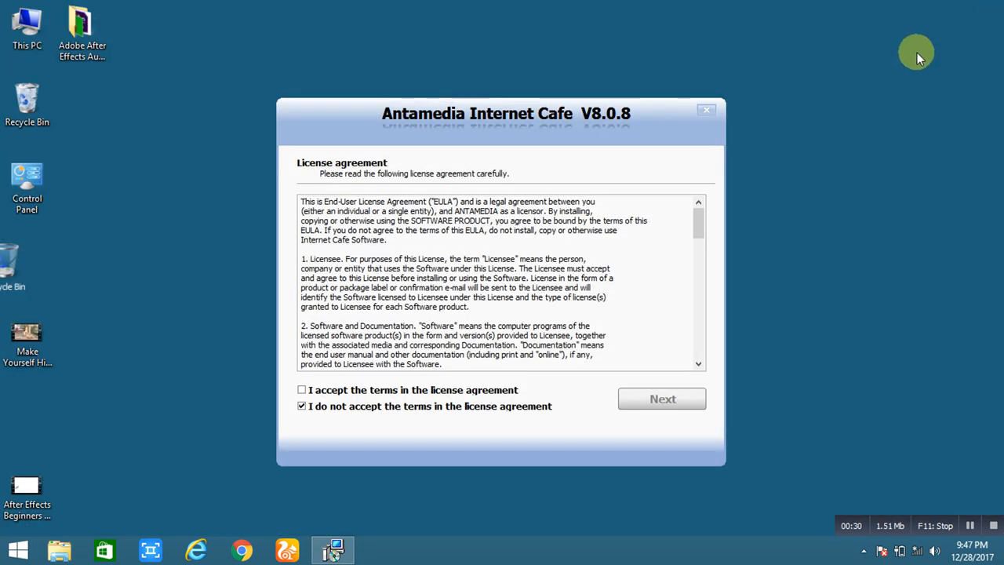
pyautogui.moveTo(358, 403)
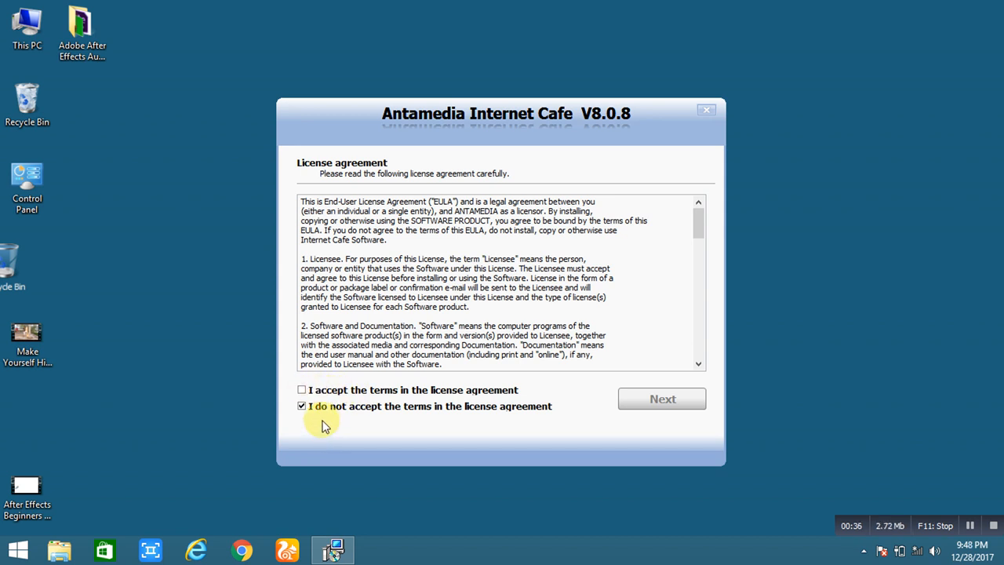
pyautogui.click(302, 389)
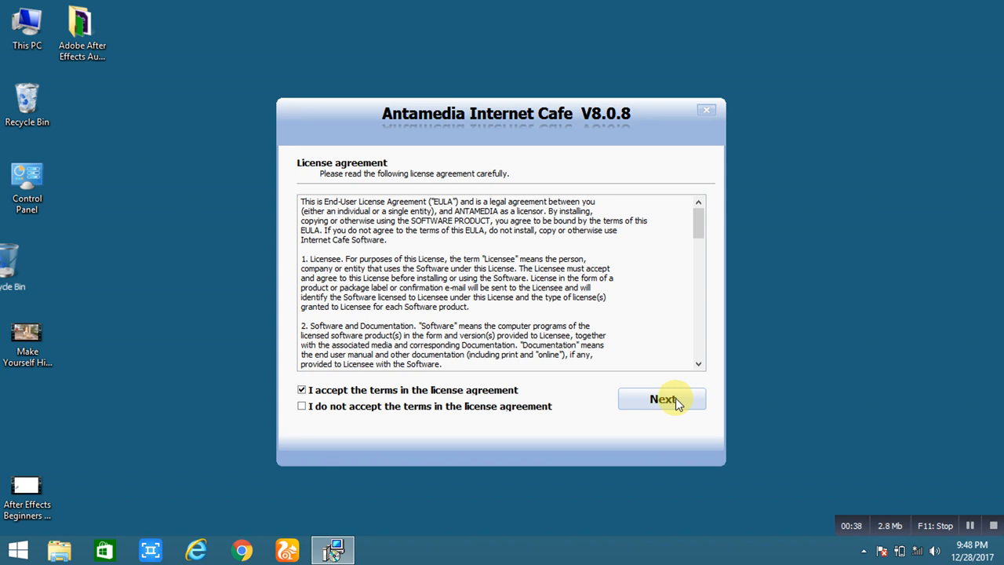
pyautogui.click(662, 398)
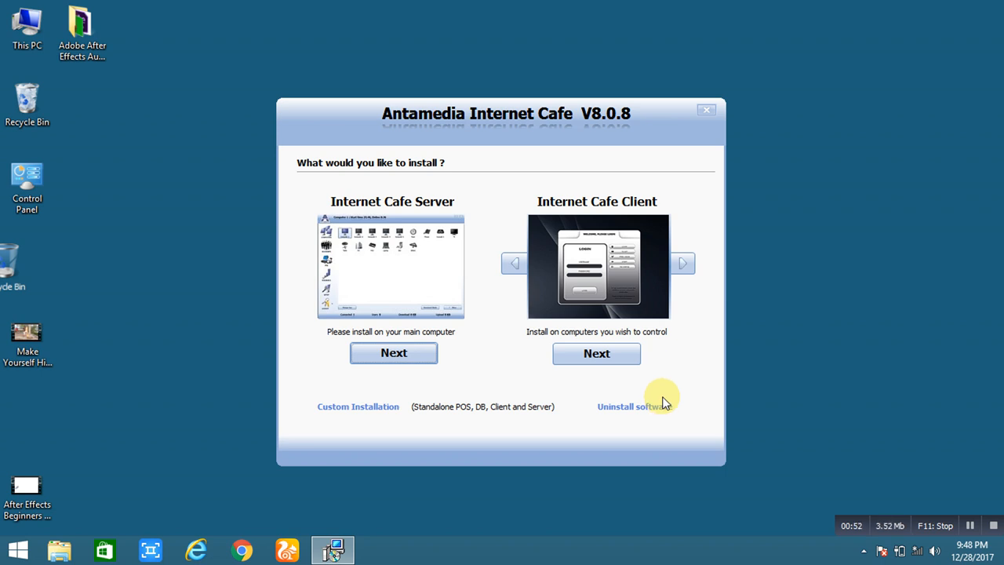
pyautogui.moveTo(488, 314)
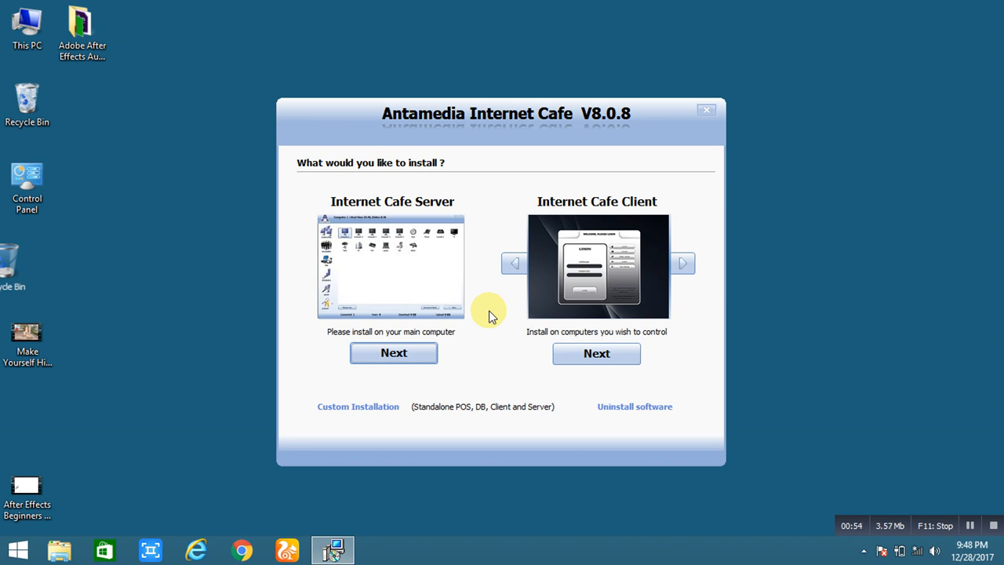
pyautogui.moveTo(437, 412)
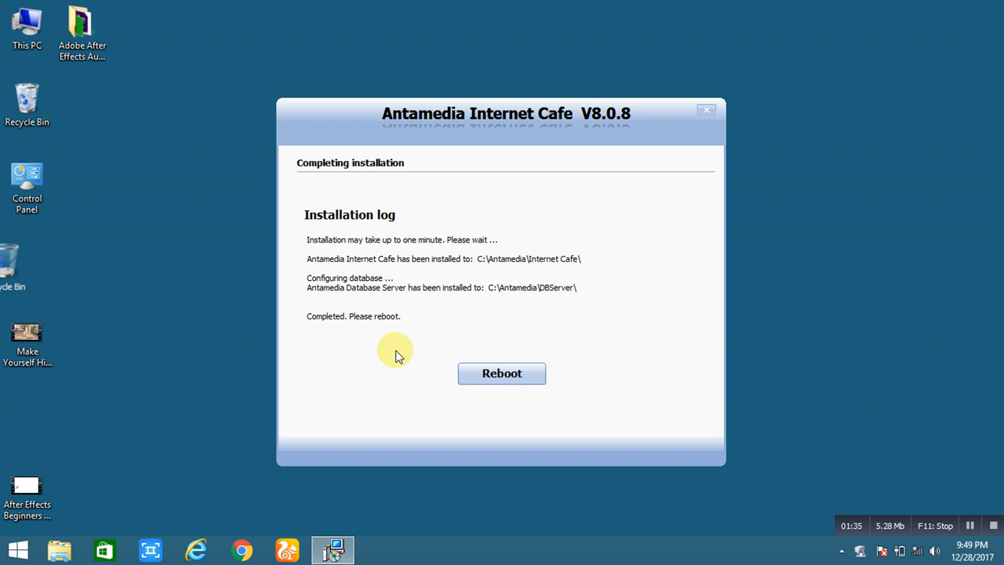
pyautogui.moveTo(490, 479)
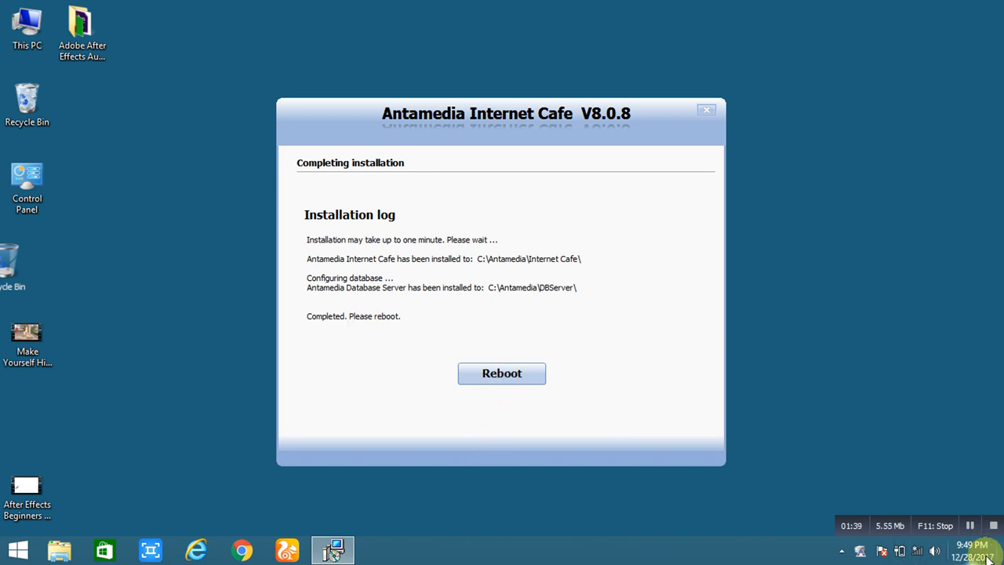
pyautogui.moveTo(306, 284)
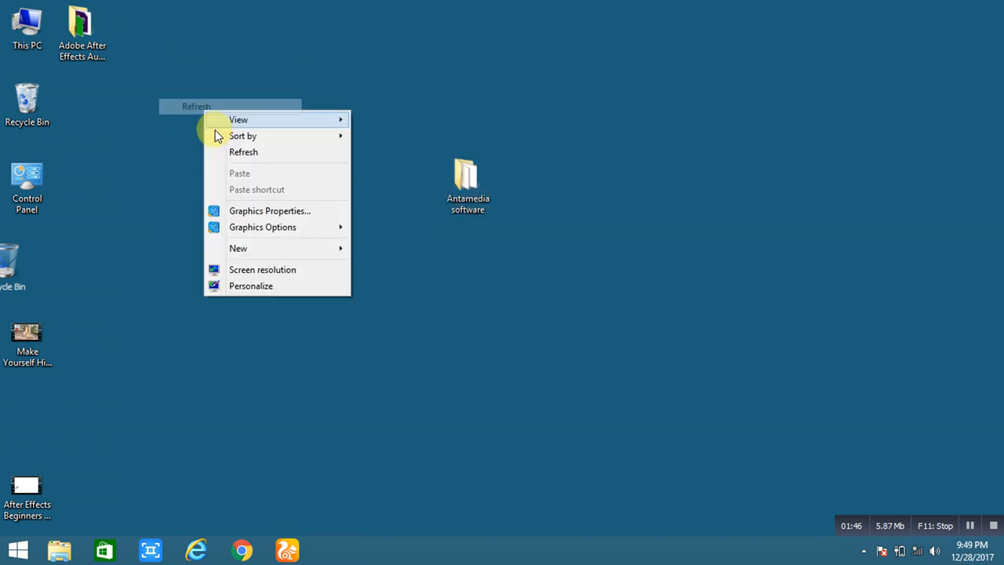
# Refresh the desktop and open the C:\Antamedia installation folder via This PC.
pyautogui.click(243, 151)
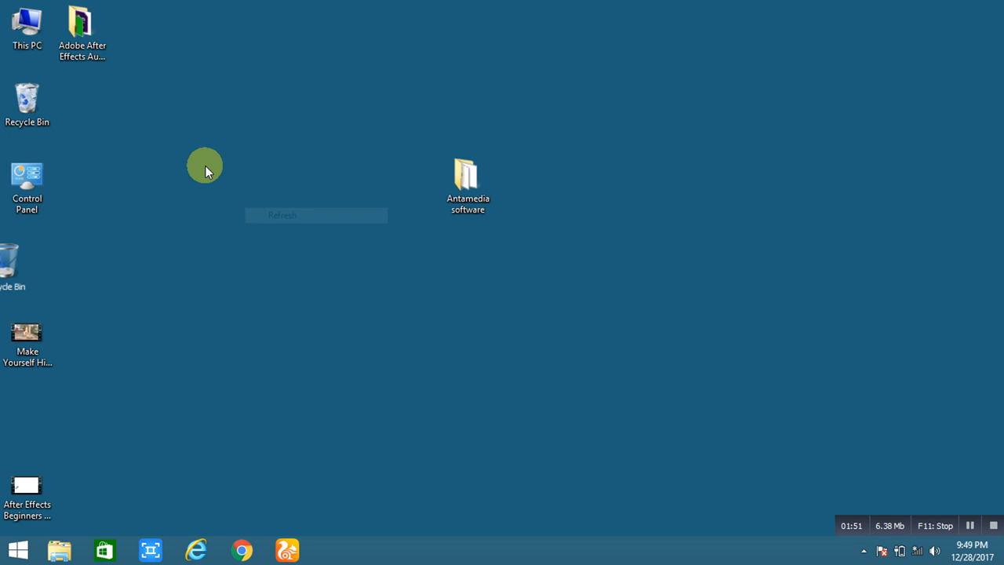
pyautogui.rightClick(204, 165)
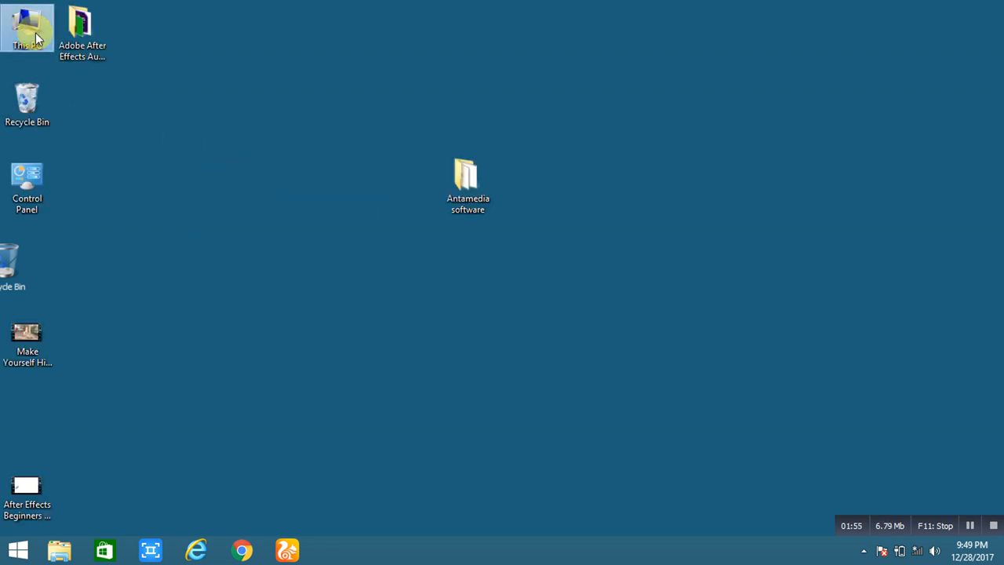
pyautogui.doubleClick(28, 27)
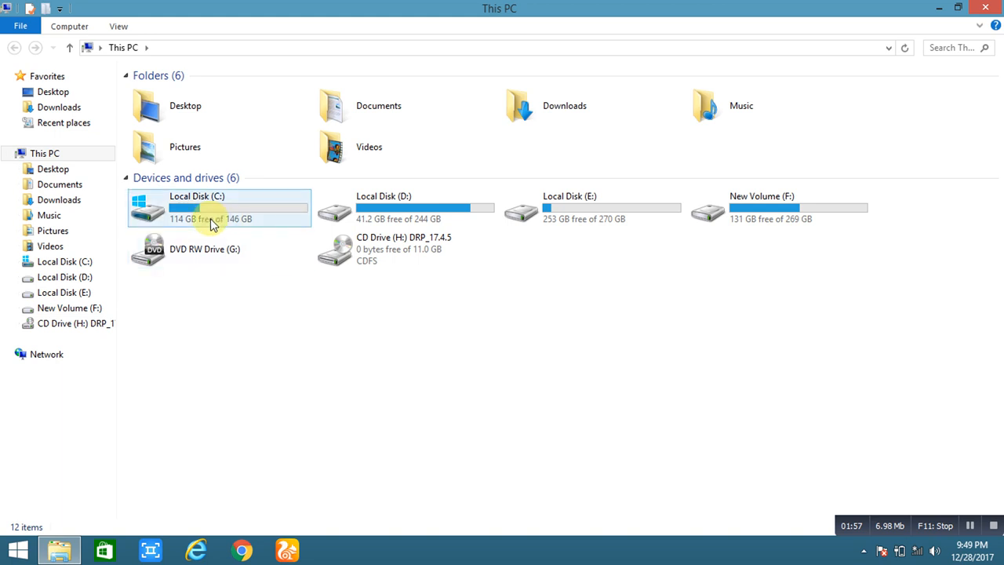
pyautogui.doubleClick(218, 207)
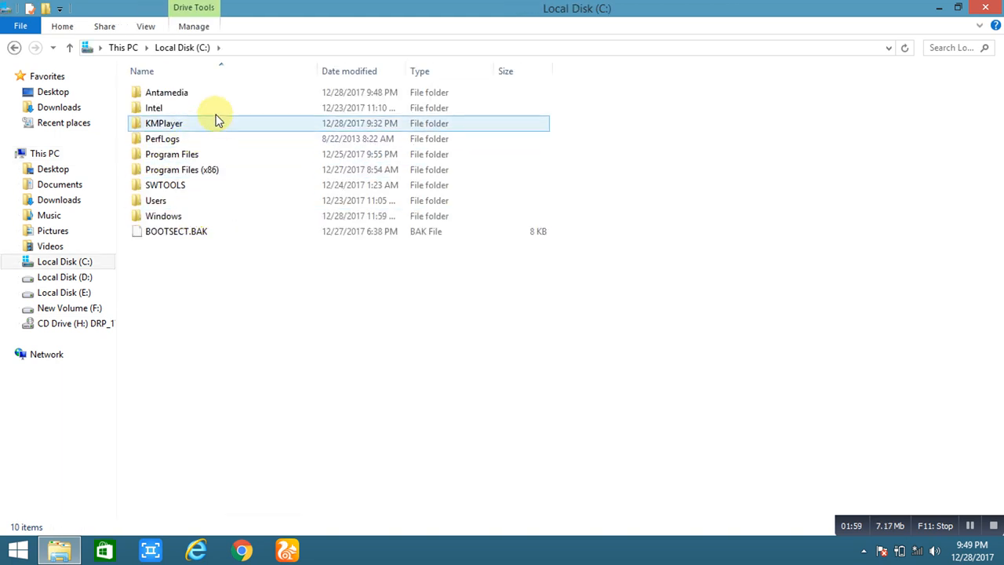
pyautogui.click(166, 92)
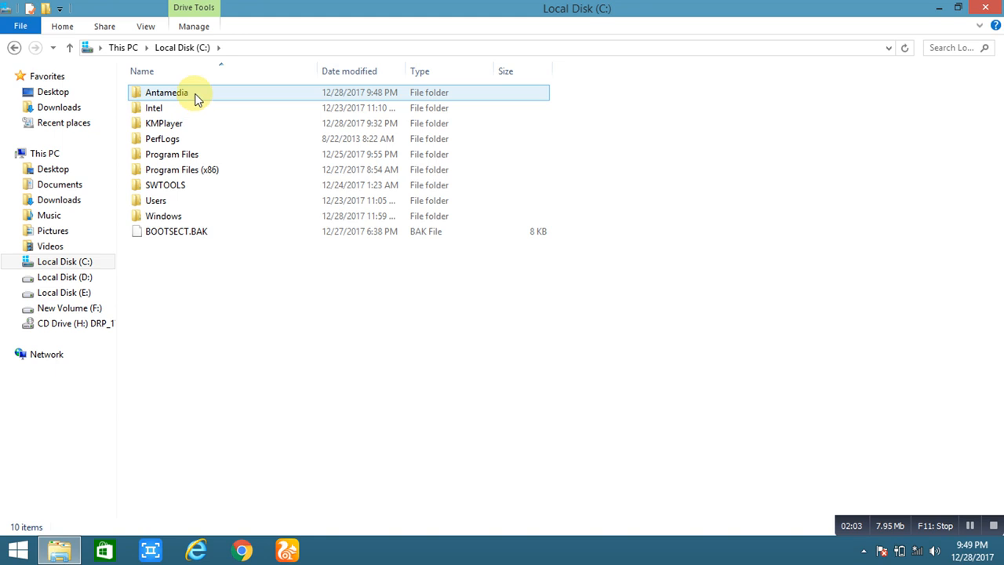
pyautogui.doubleClick(166, 92)
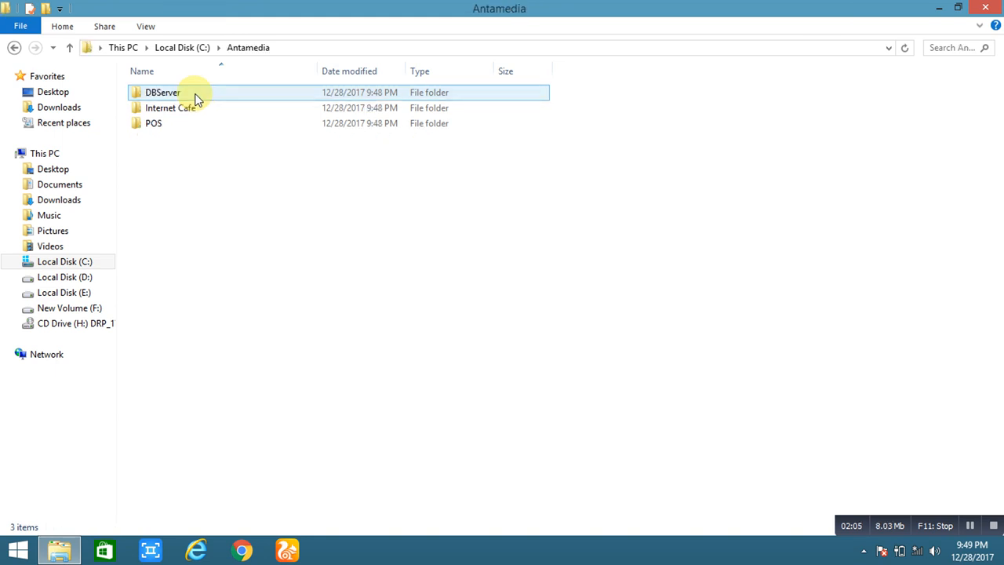
pyautogui.moveTo(224, 144)
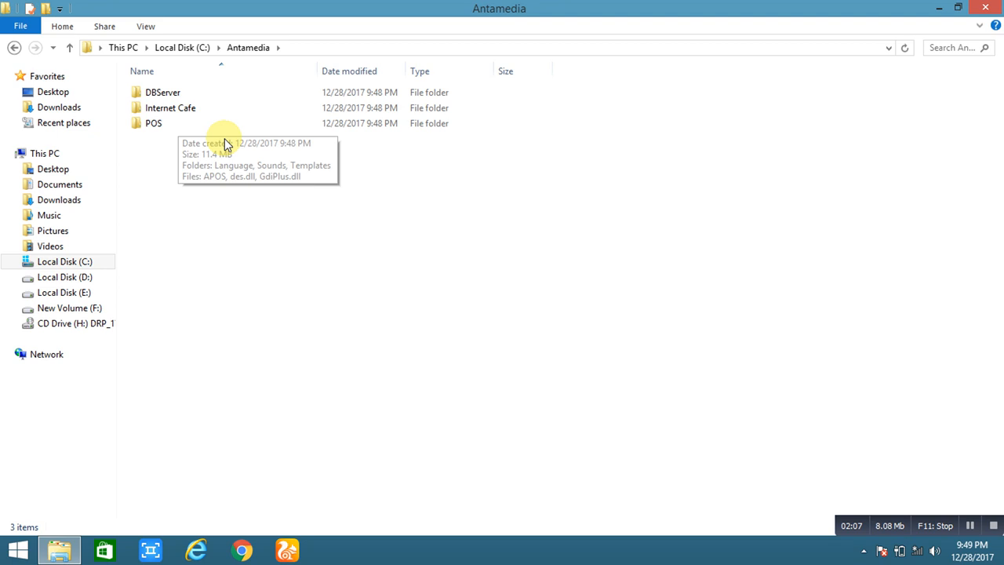
# Browse the Internet Cafe and DBServer folders and send ADBServer to the desktop.
pyautogui.click(163, 92)
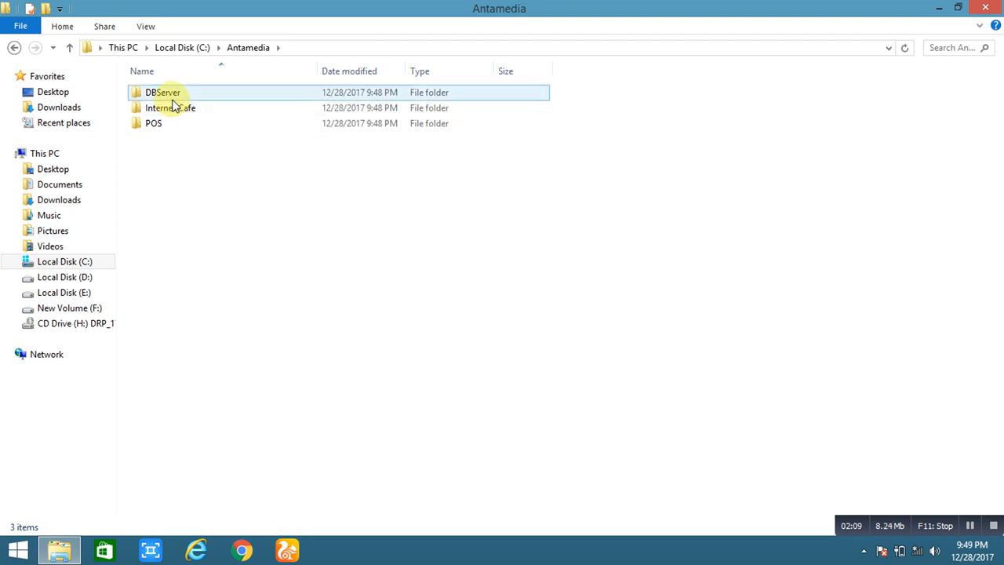
pyautogui.click(170, 107)
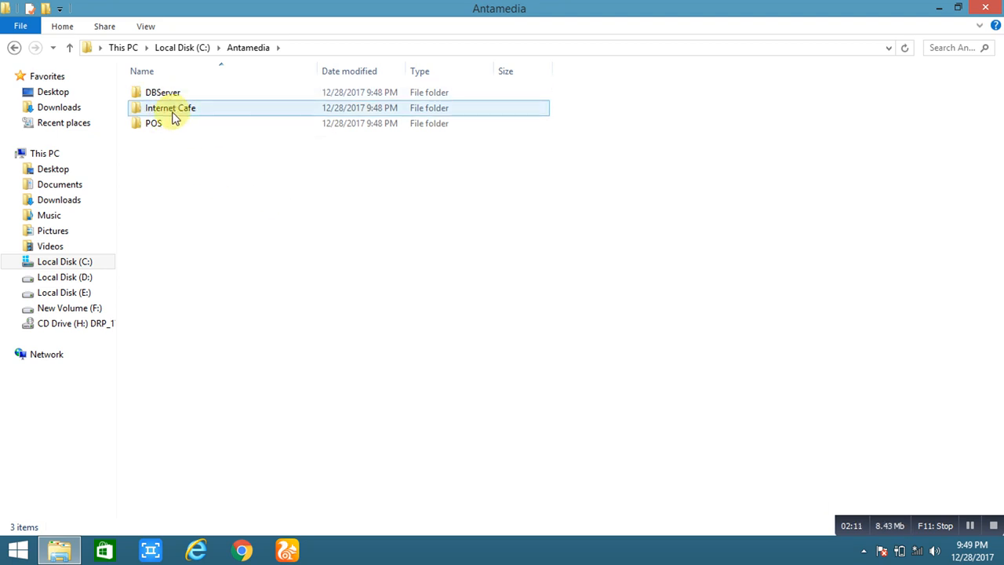
pyautogui.doubleClick(170, 108)
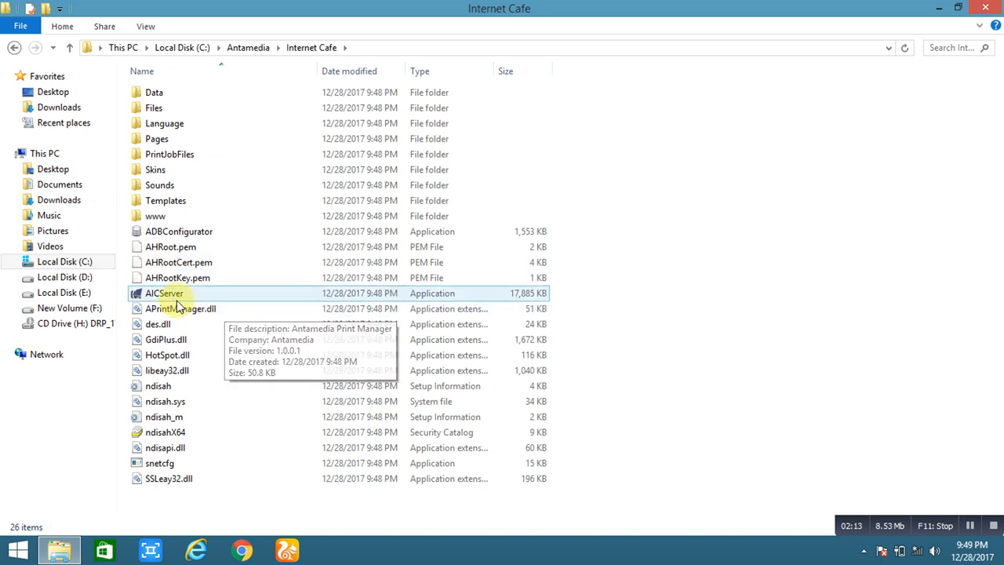
pyautogui.moveTo(196, 304)
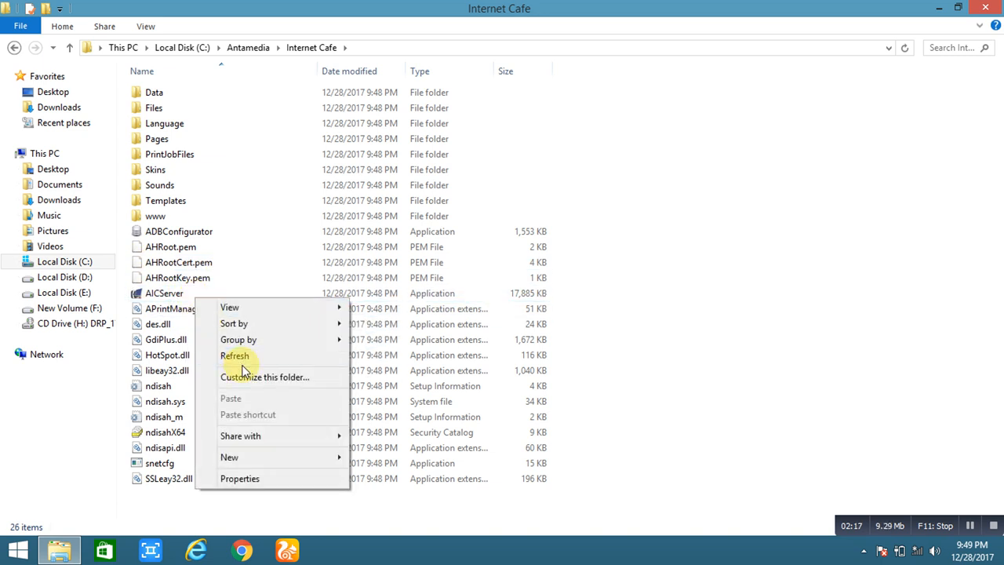
pyautogui.rightClick(164, 293)
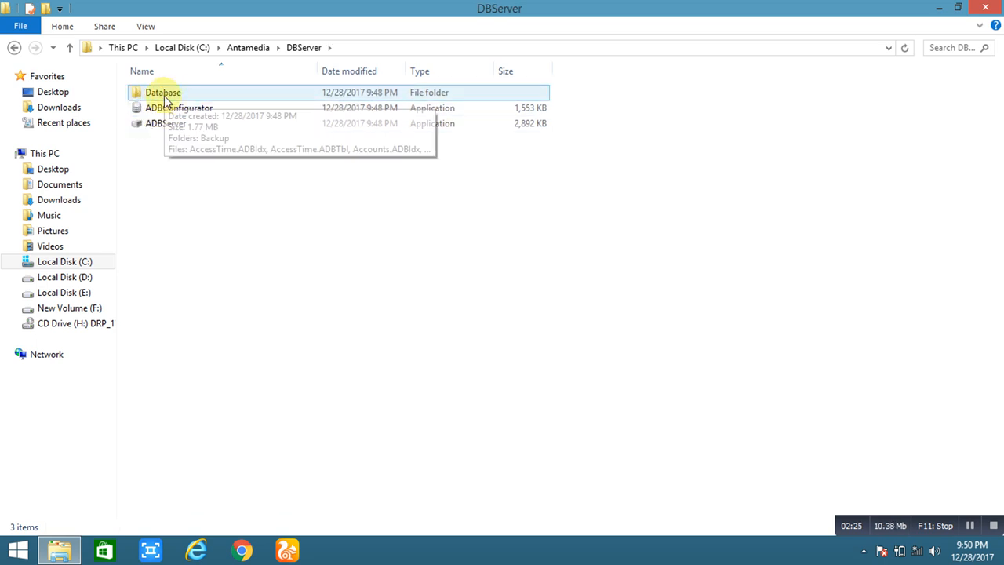
pyautogui.click(165, 123)
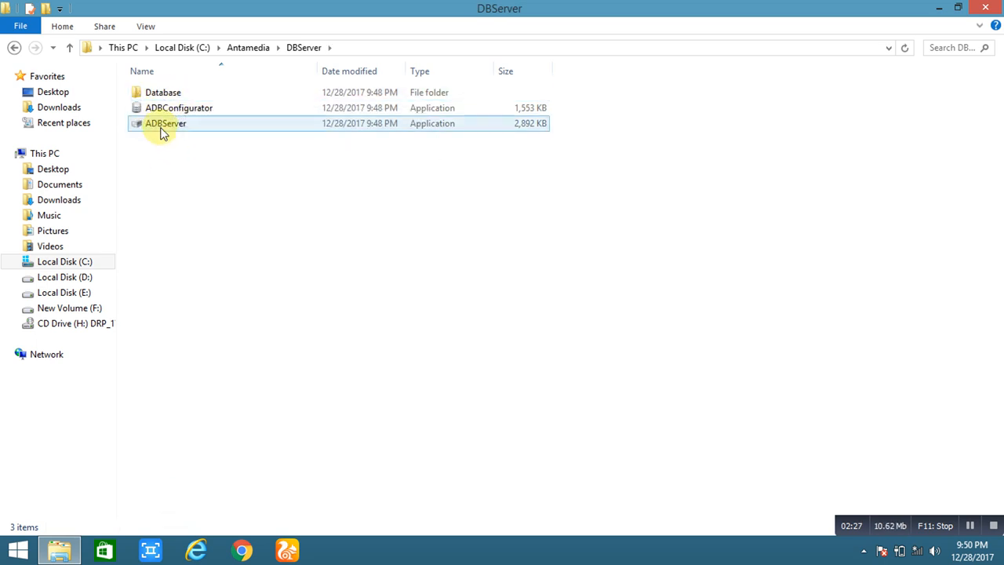
pyautogui.moveTo(165, 123)
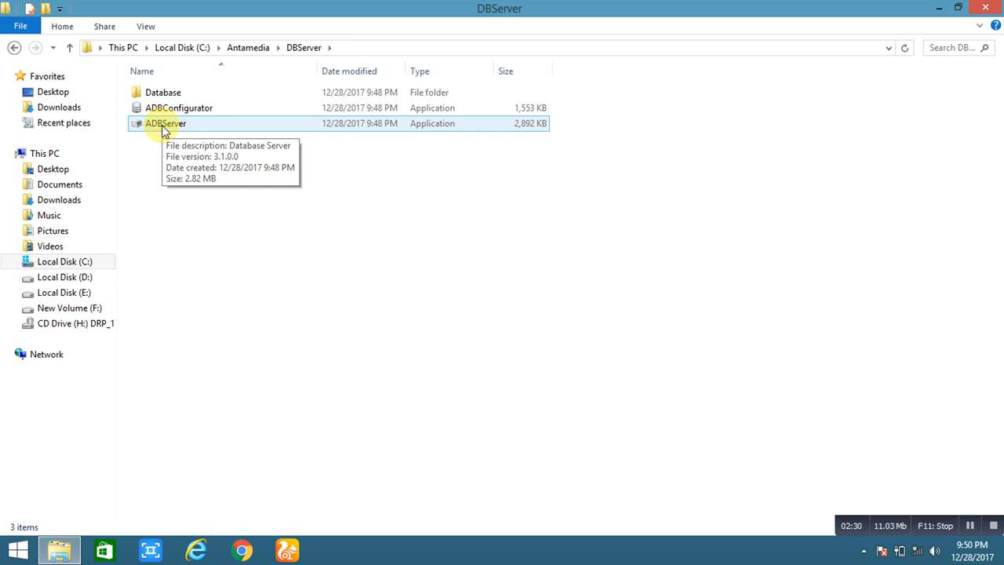
pyautogui.rightClick(166, 123)
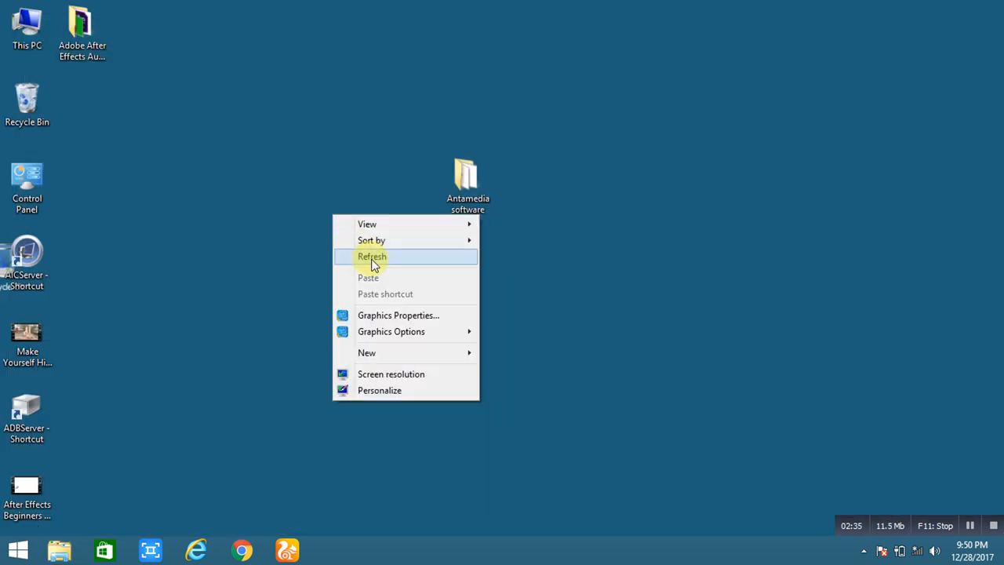
# Move the ADBServer shortcut beside the Antamedia folder, refresh, and select AICServer.
pyautogui.click(372, 256)
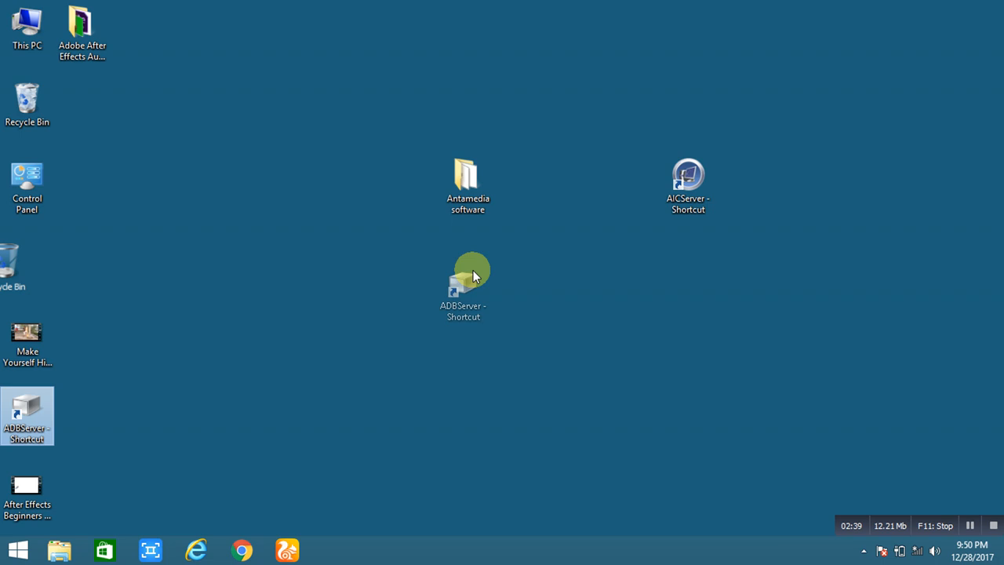
pyautogui.moveTo(467, 275); pyautogui.dragTo(578, 118)
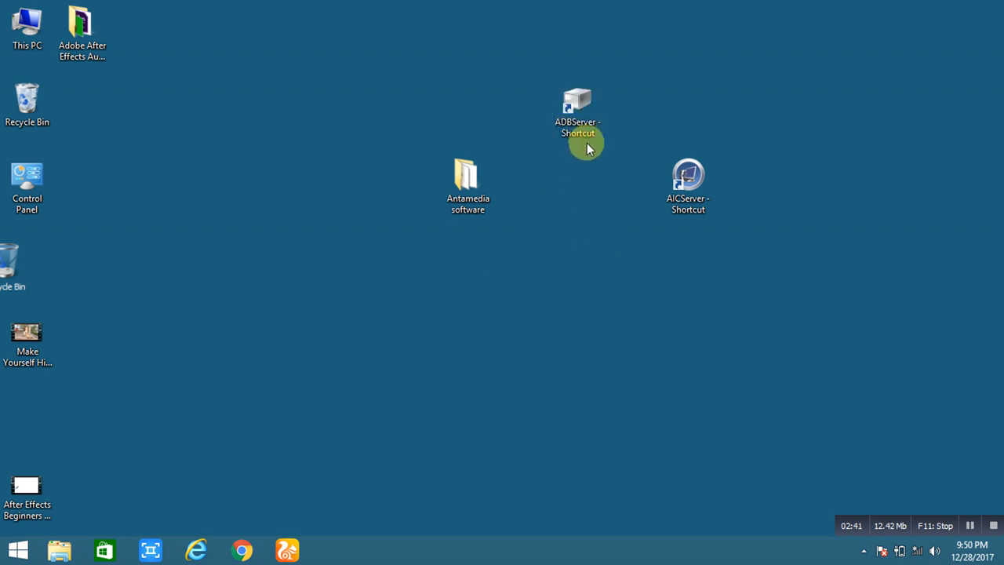
pyautogui.rightClick(594, 264)
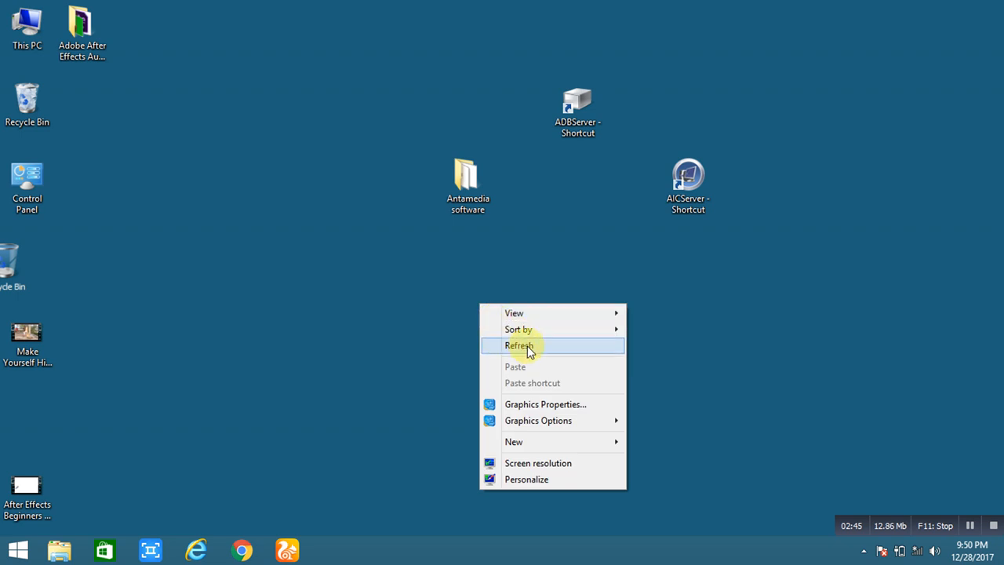
pyautogui.click(520, 345)
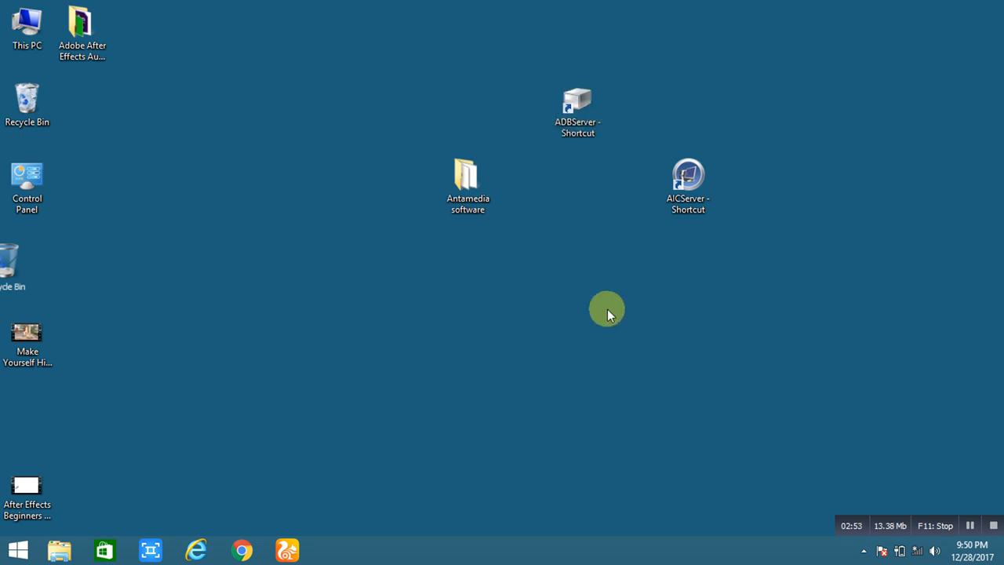
pyautogui.click(688, 186)
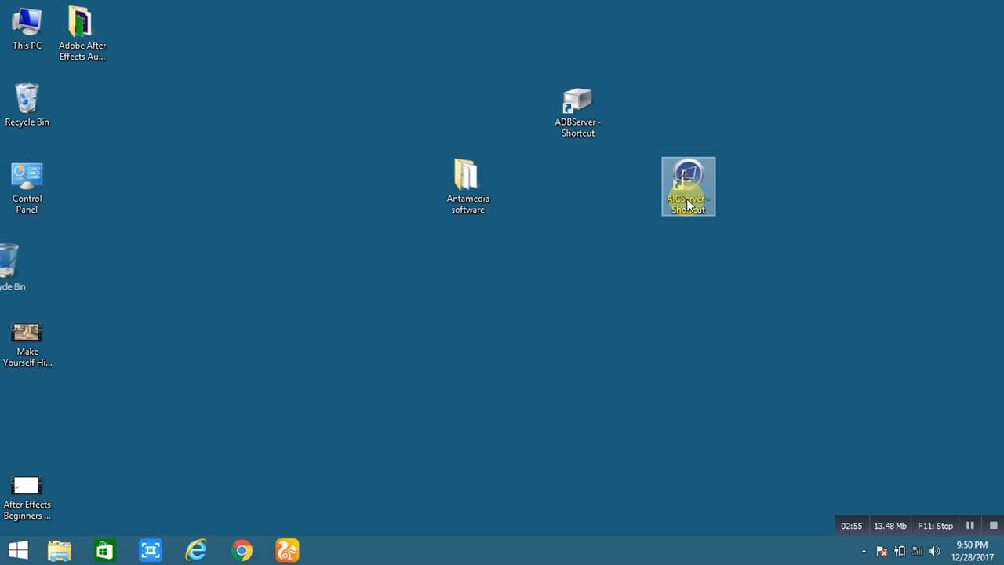
pyautogui.moveTo(688, 186)
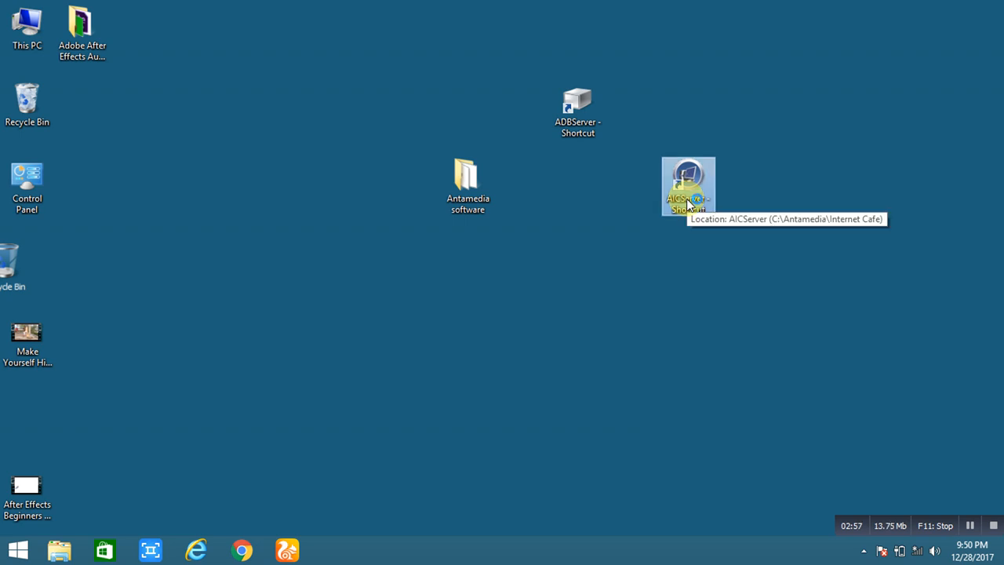
# Launch the AICServer shortcut to start the Internet Cafe server.
pyautogui.doubleClick(687, 186)
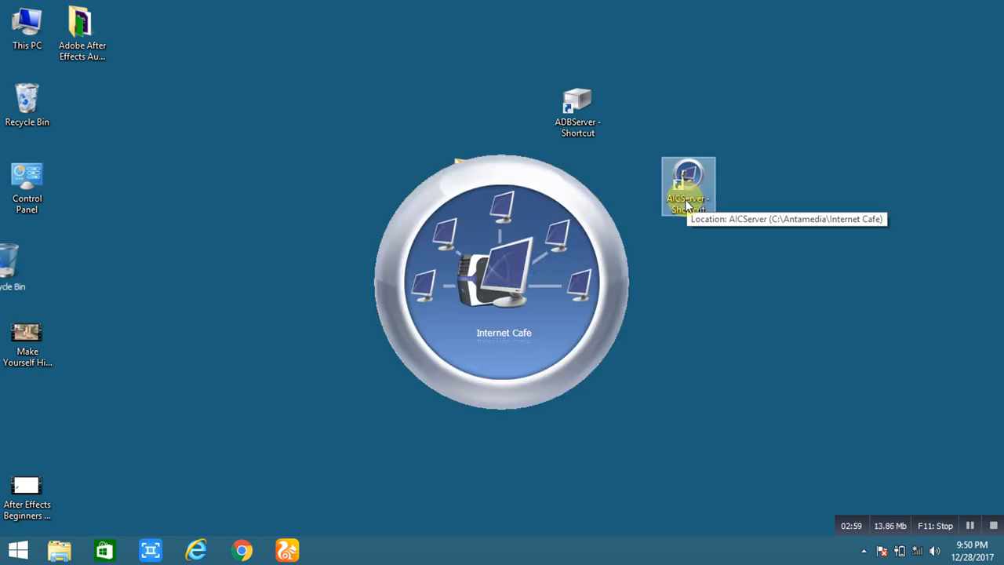
pyautogui.moveTo(499, 347)
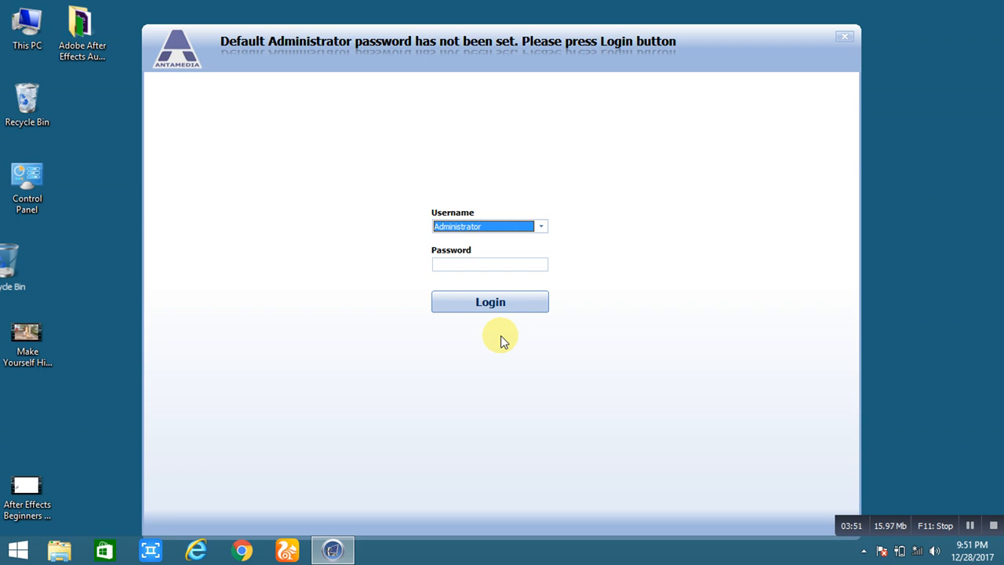
pyautogui.moveTo(482, 236)
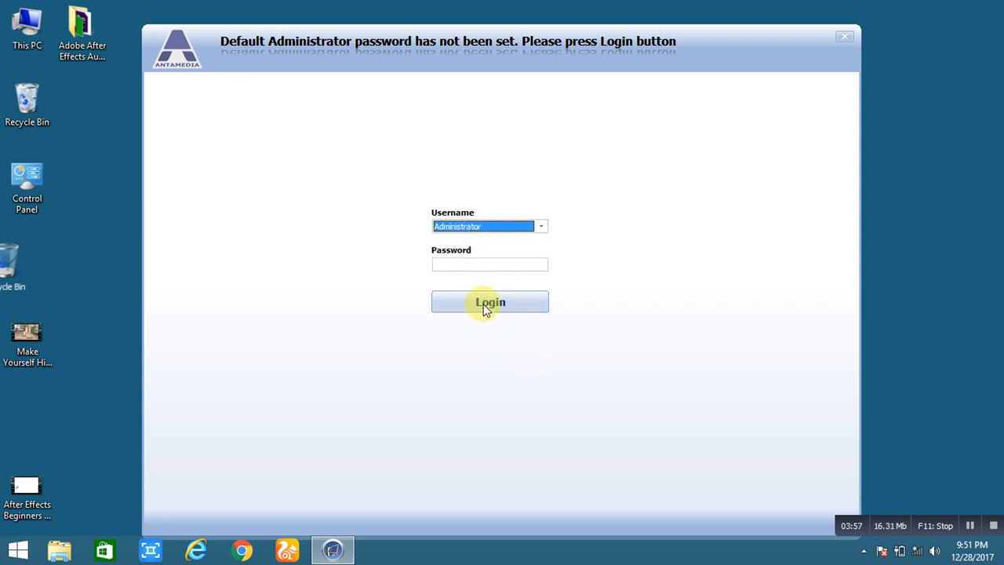
# Log in as Administrator and check the Computer 2 and X-BOX 360 stations.
pyautogui.click(490, 302)
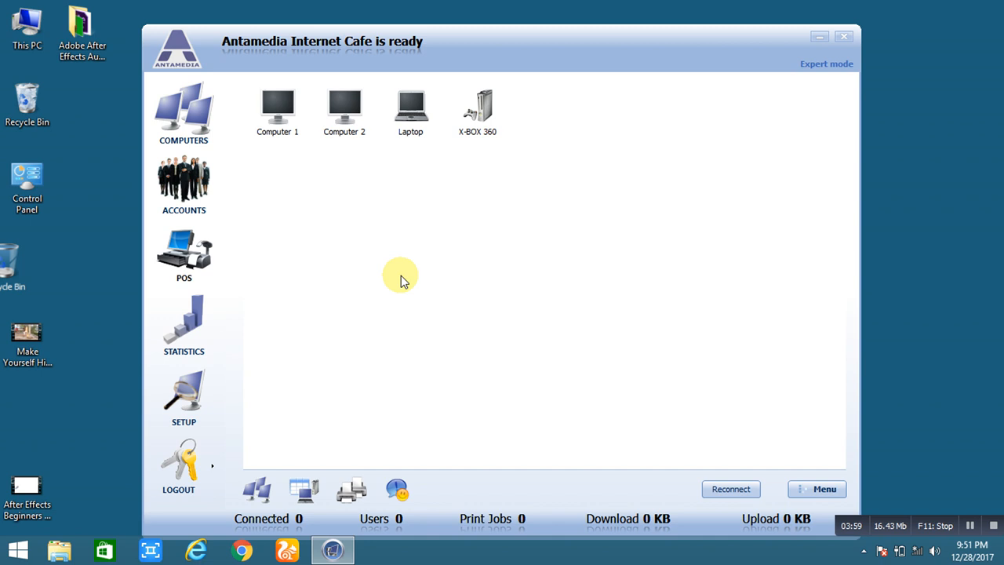
pyautogui.moveTo(334, 275)
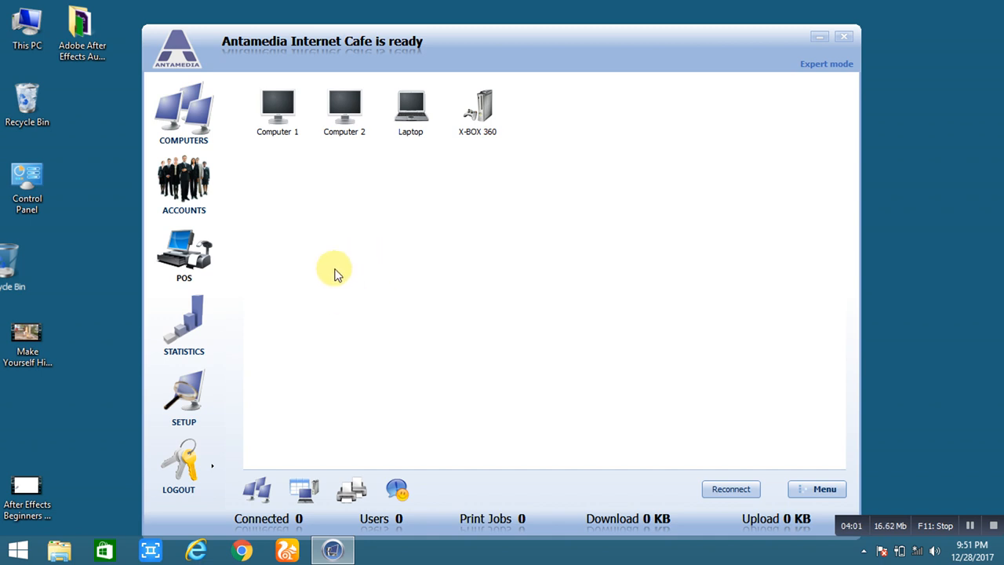
pyautogui.moveTo(514, 171)
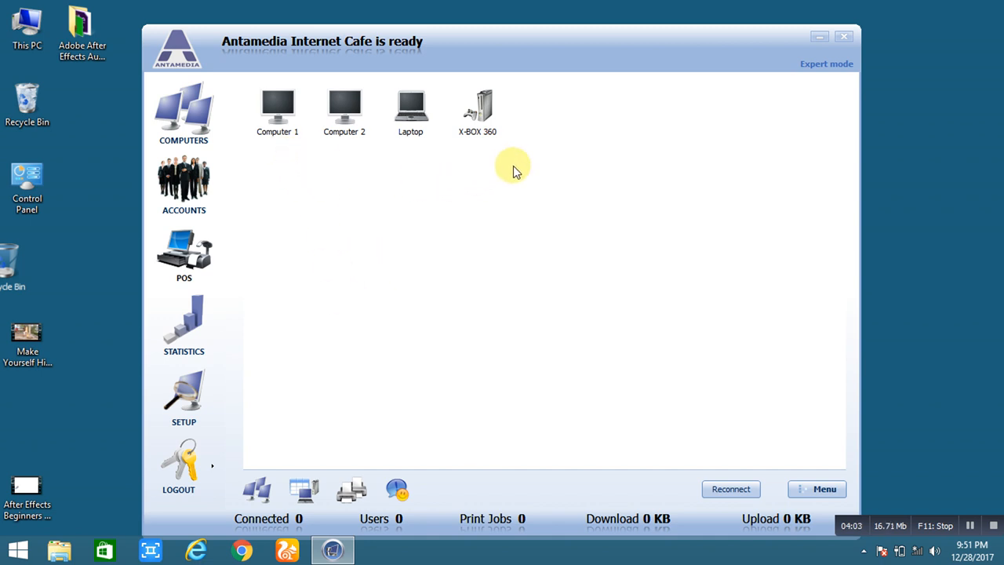
pyautogui.moveTo(310, 196)
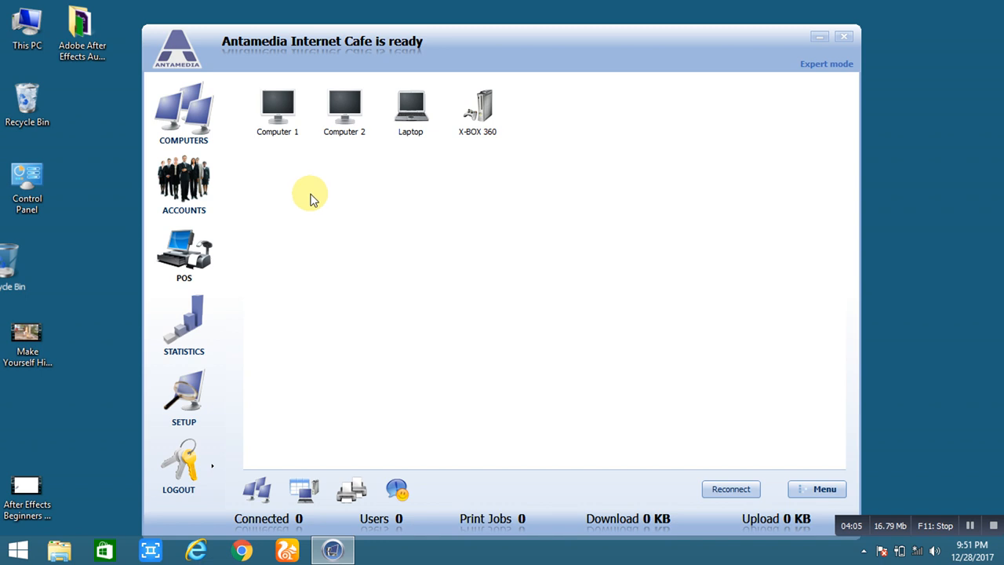
pyautogui.click(343, 109)
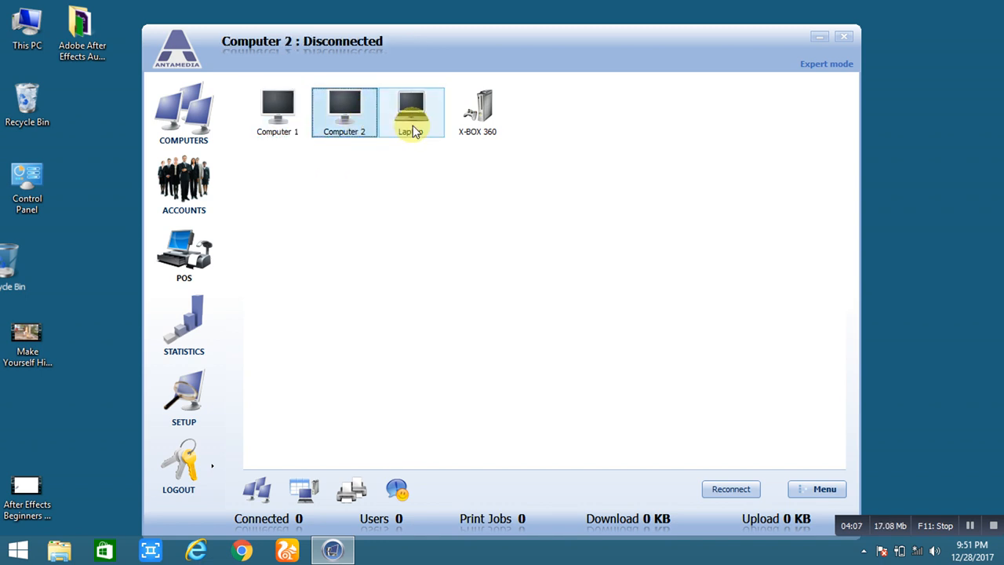
pyautogui.click(478, 113)
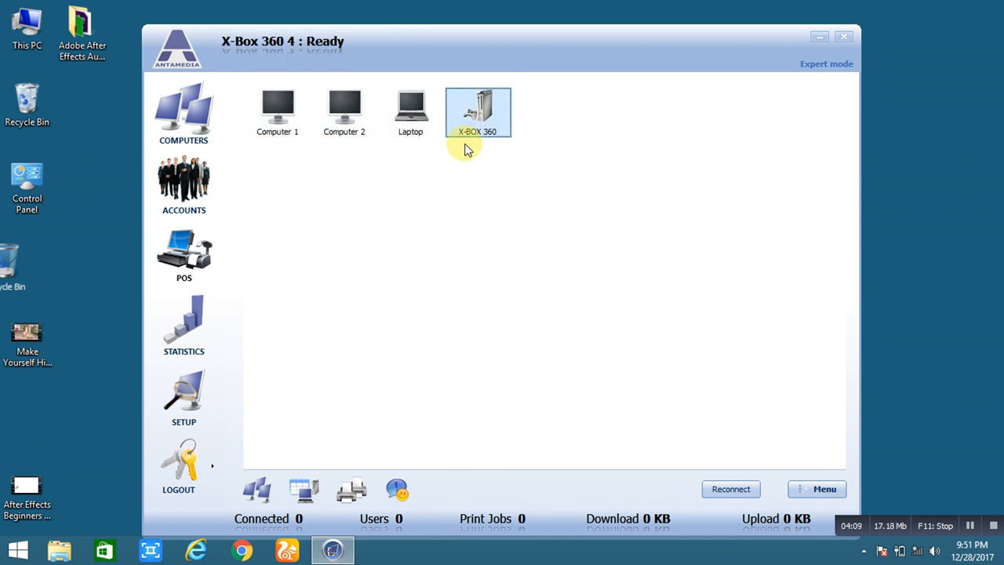
pyautogui.moveTo(430, 284)
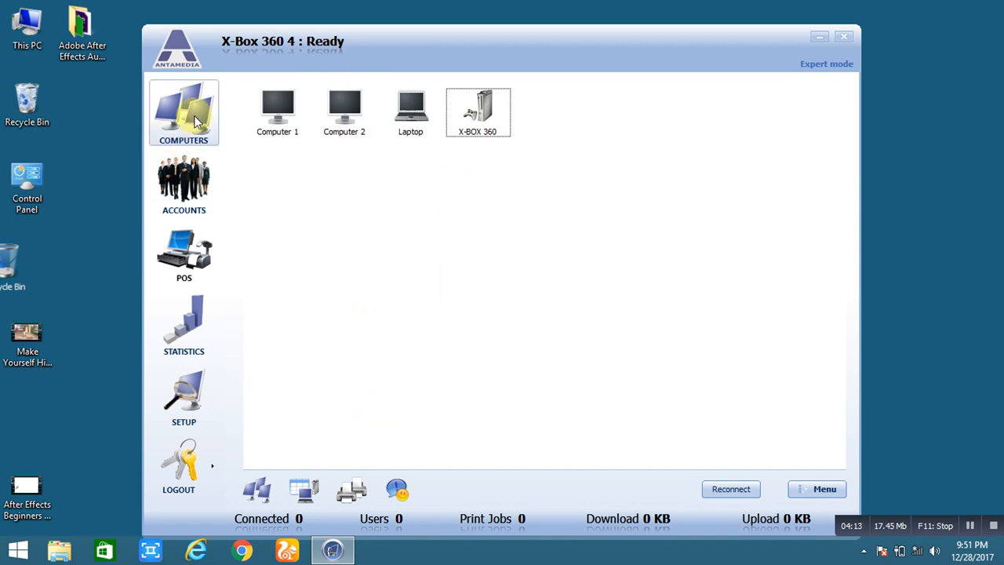
pyautogui.moveTo(386, 391)
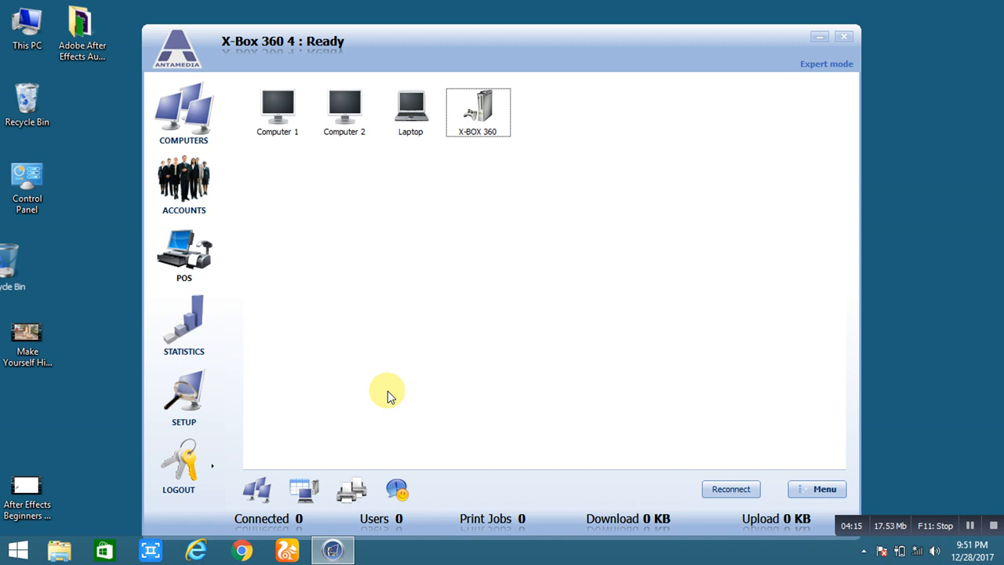
pyautogui.moveTo(435, 345)
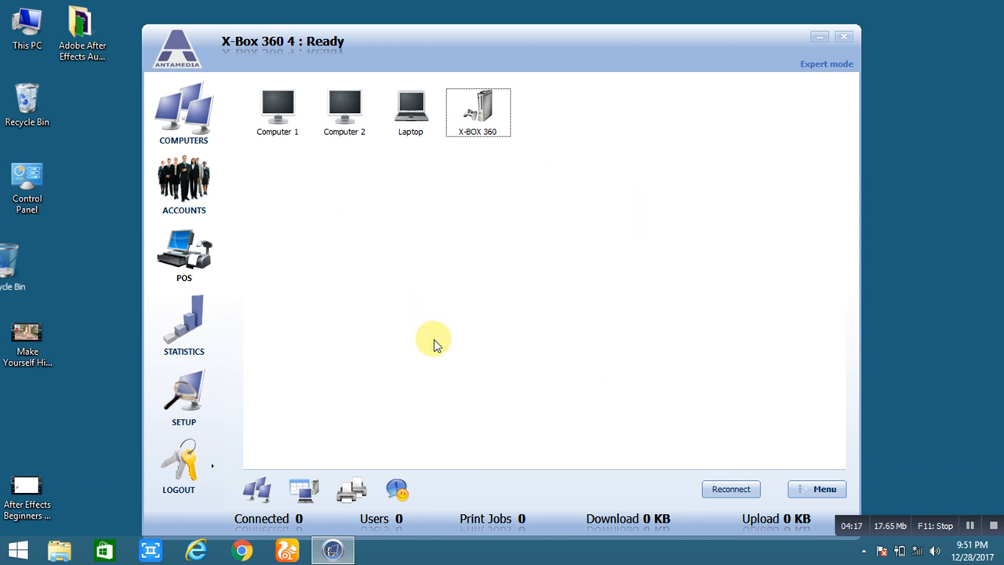
pyautogui.moveTo(434, 333)
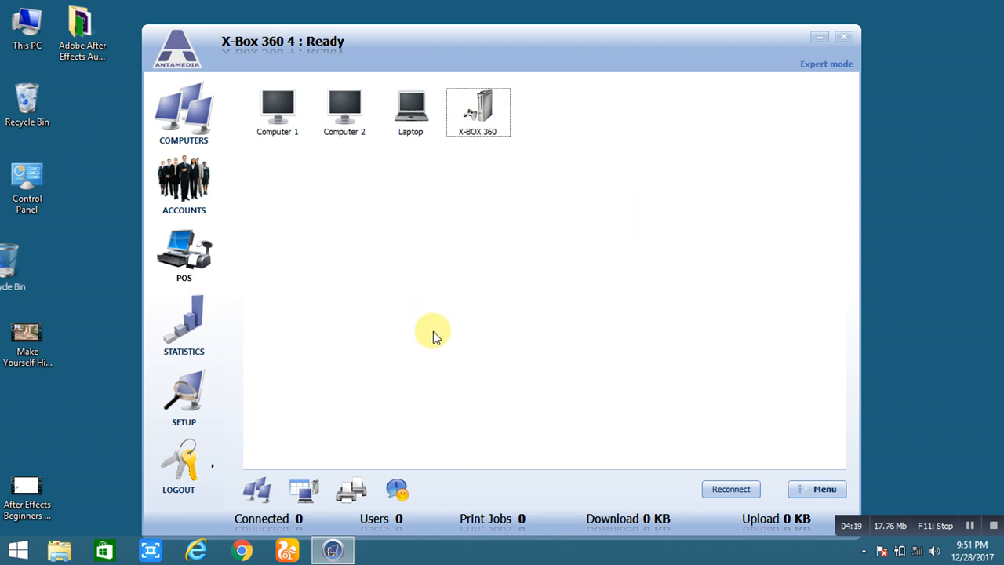
pyautogui.moveTo(428, 327)
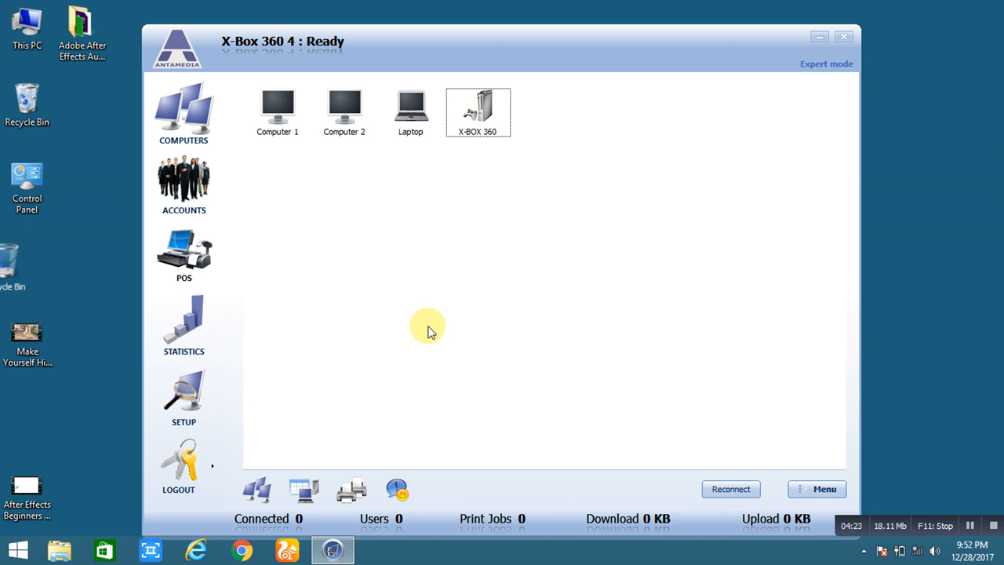
pyautogui.moveTo(325, 192)
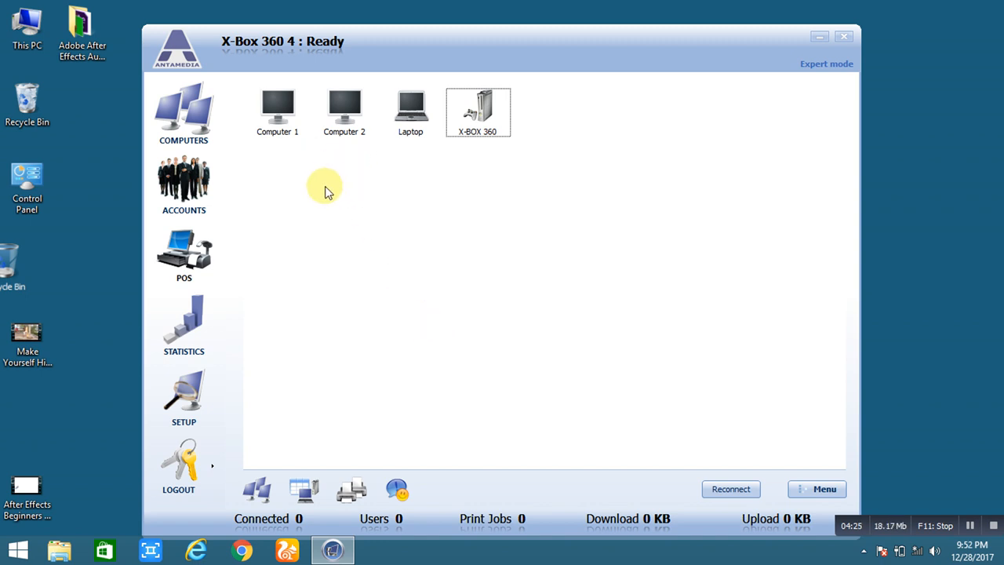
pyautogui.moveTo(357, 263)
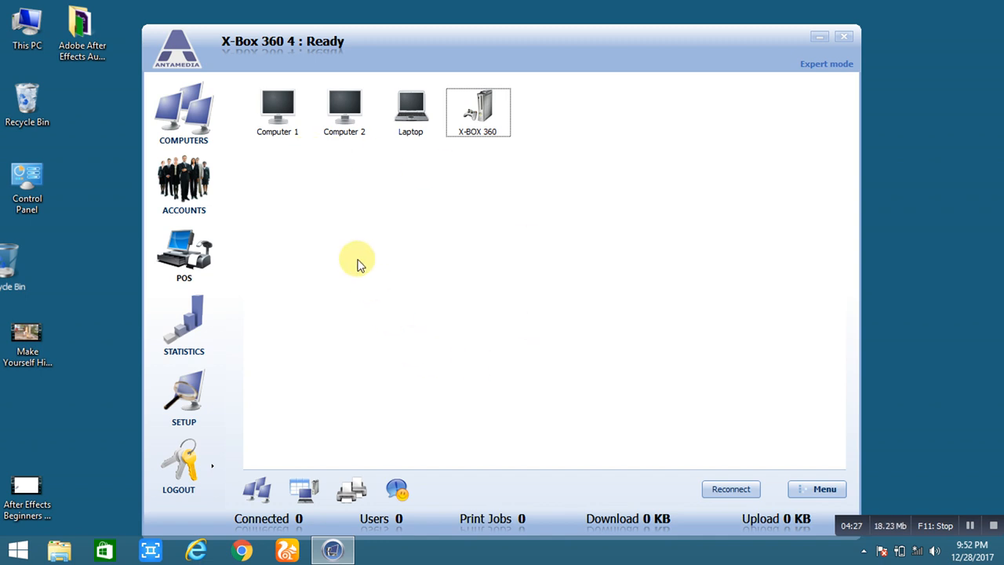
# Review and dismiss Computer 1's options menu, then select Computer 2.
pyautogui.click(278, 112)
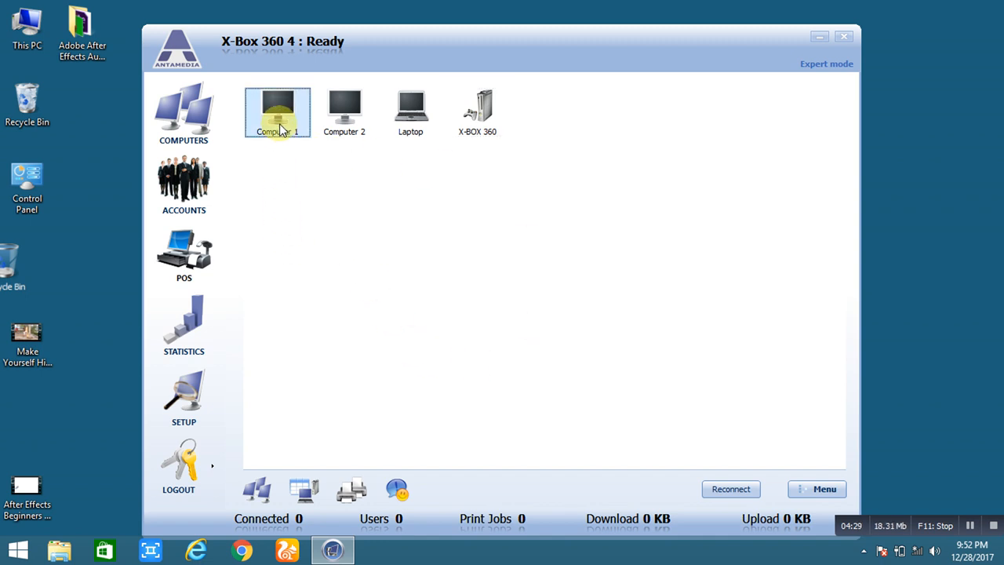
pyautogui.rightClick(277, 112)
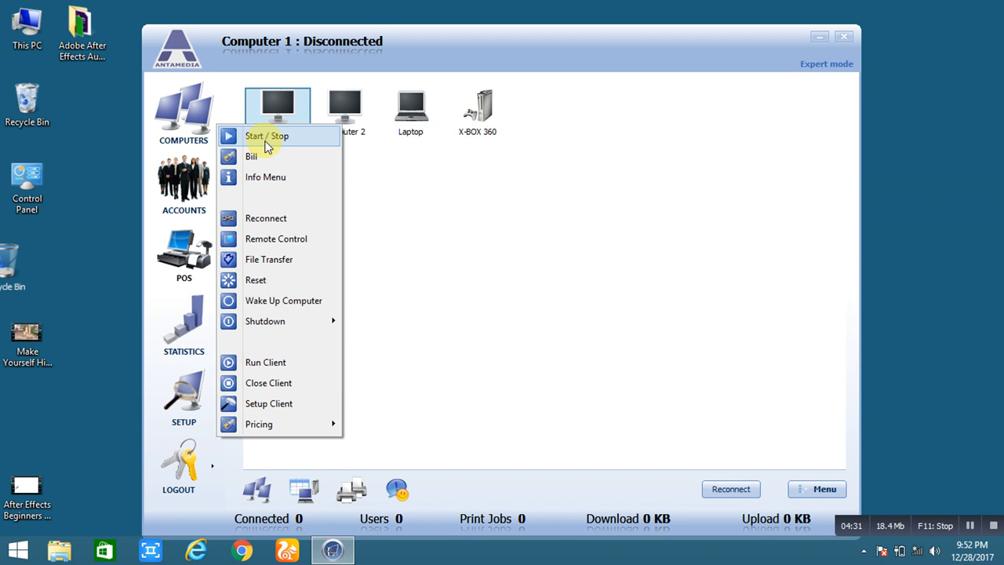
pyautogui.moveTo(255, 156)
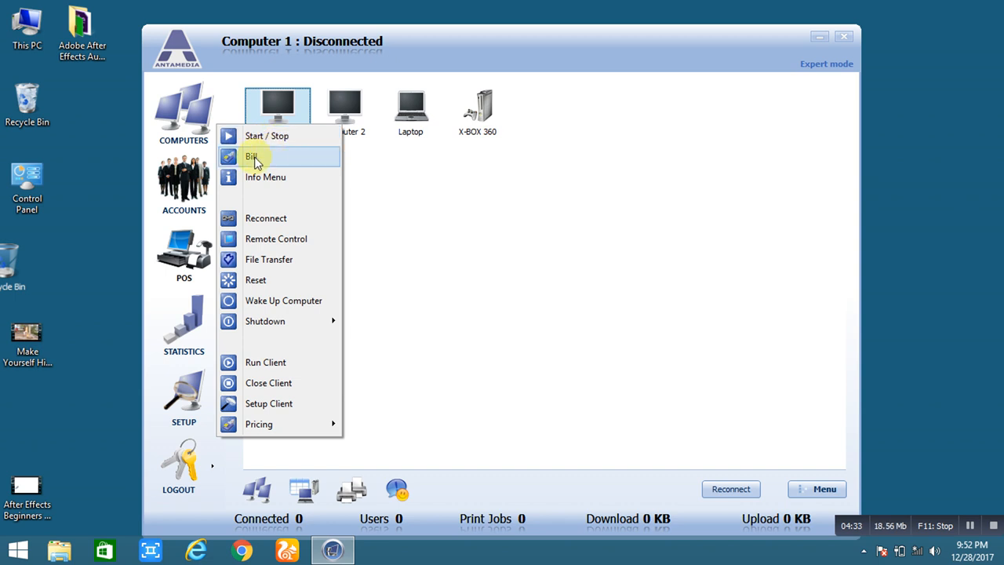
pyautogui.moveTo(282, 157)
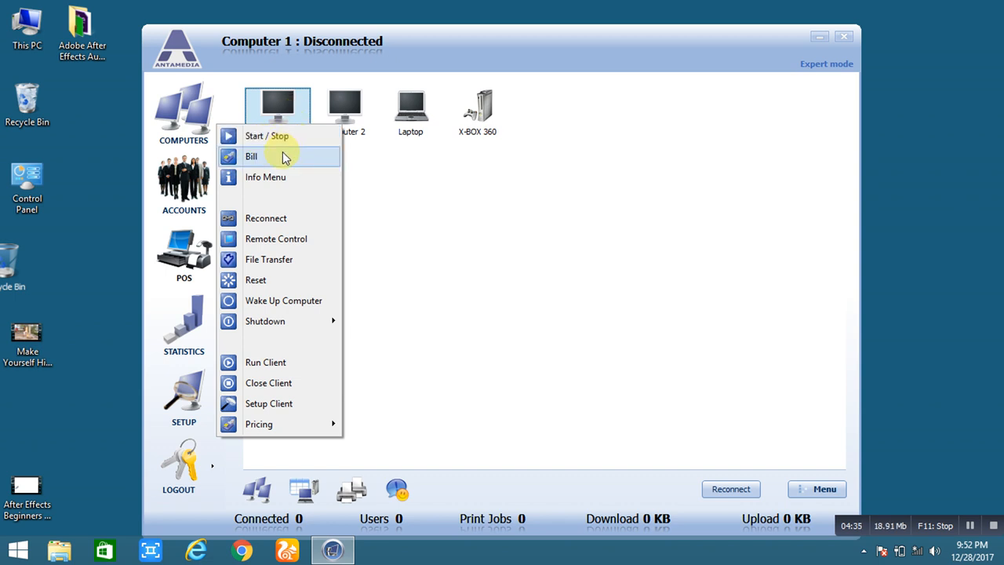
pyautogui.moveTo(275, 180)
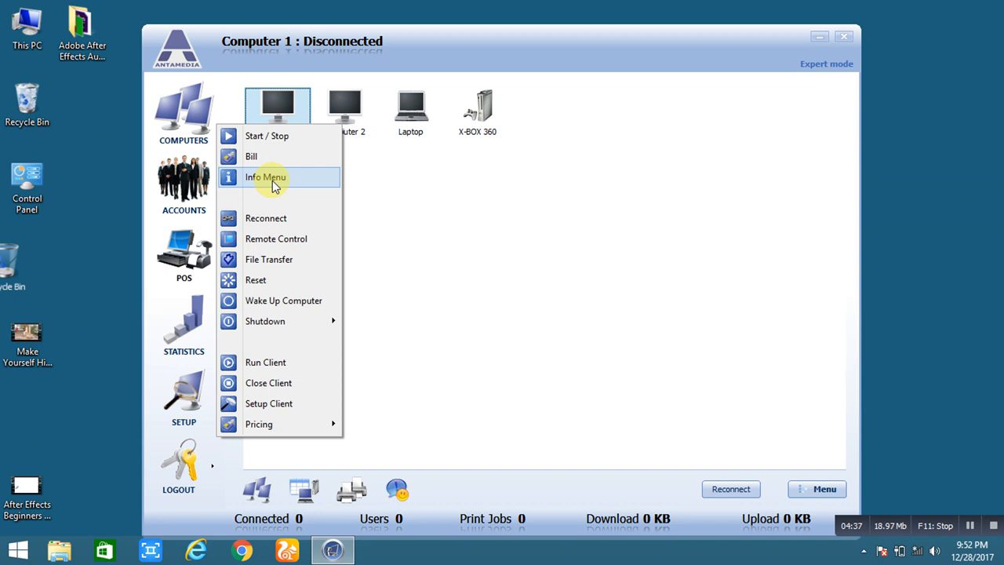
pyautogui.moveTo(276, 238)
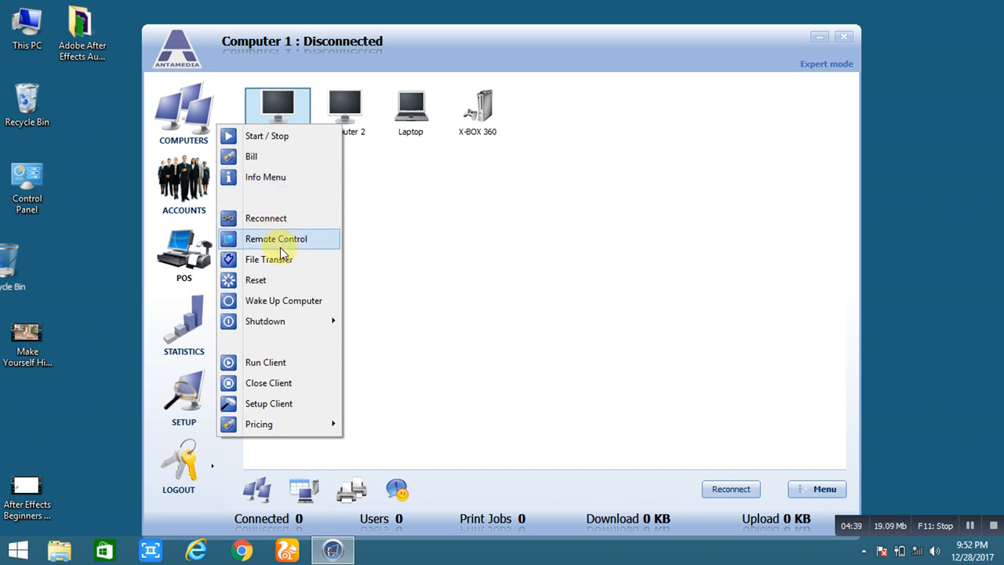
pyautogui.moveTo(281, 264)
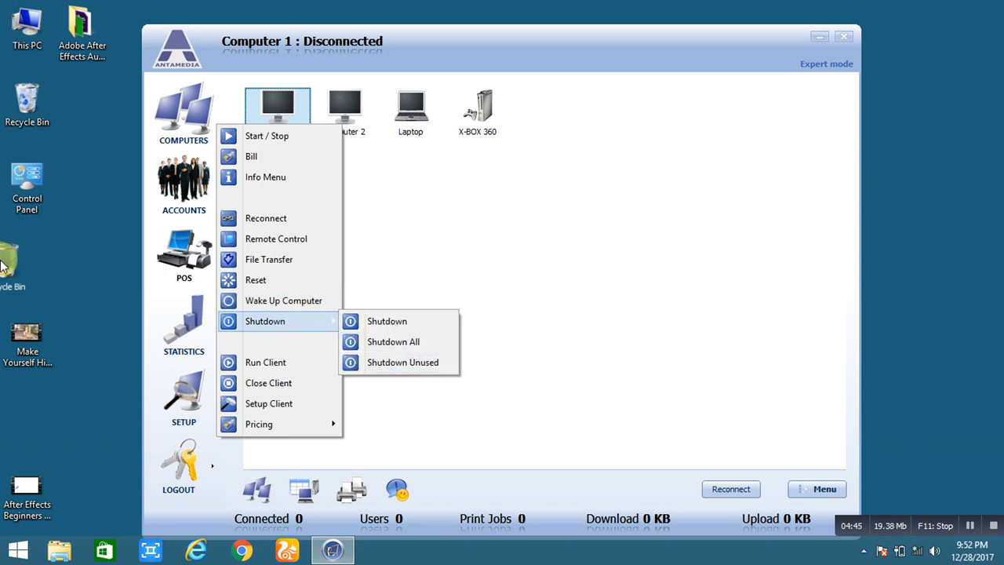
pyautogui.moveTo(290, 403)
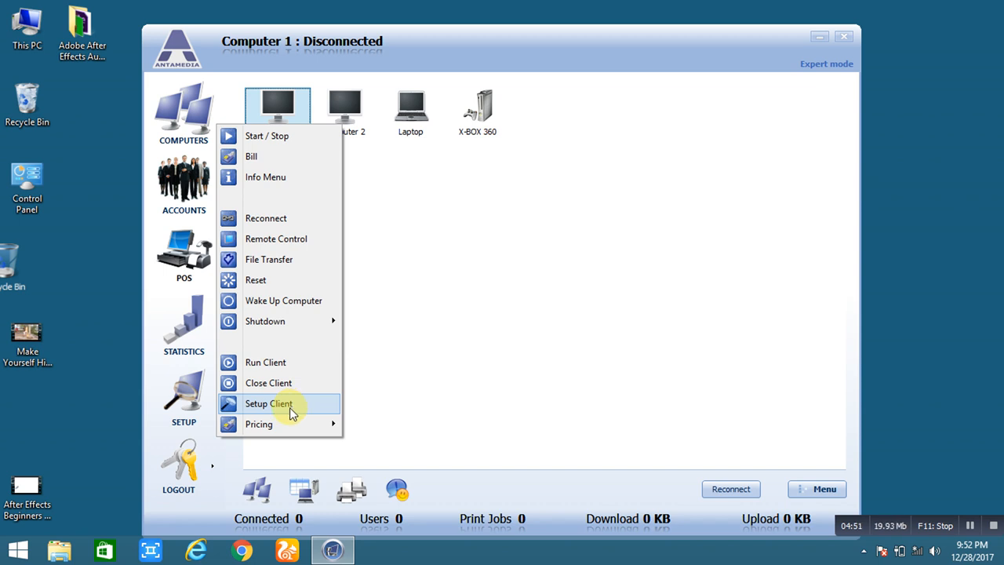
pyautogui.click(269, 403)
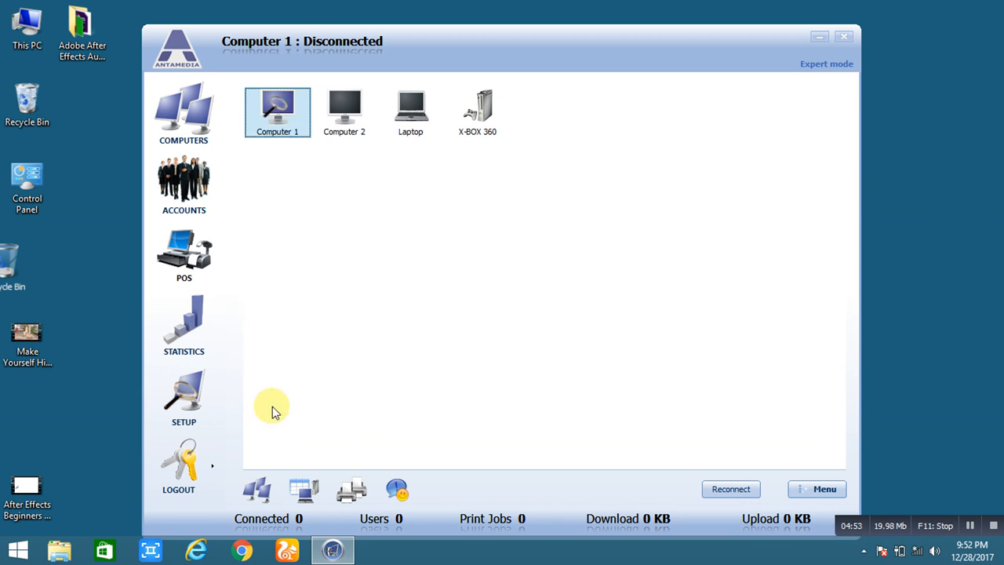
pyautogui.rightClick(277, 110)
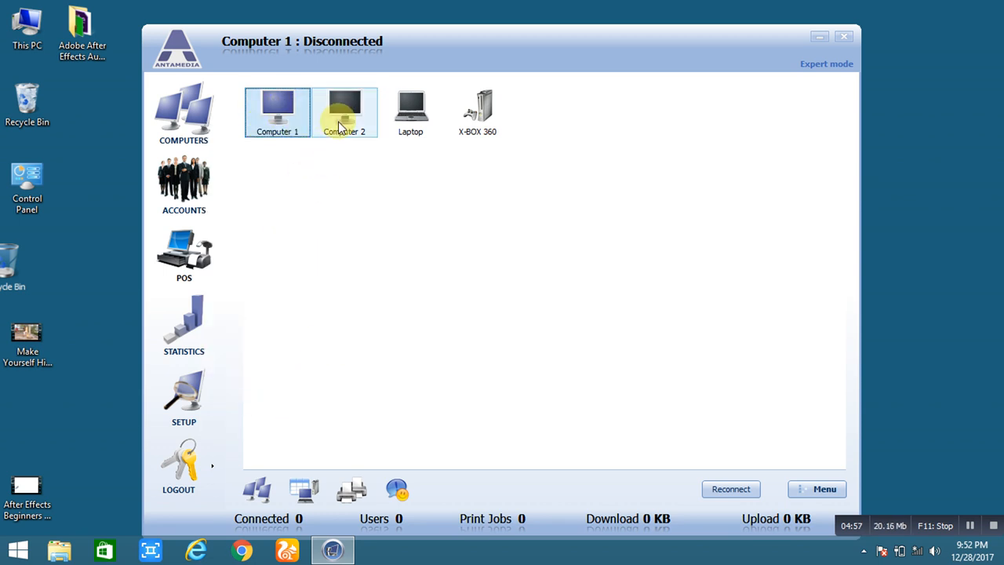
pyautogui.click(343, 112)
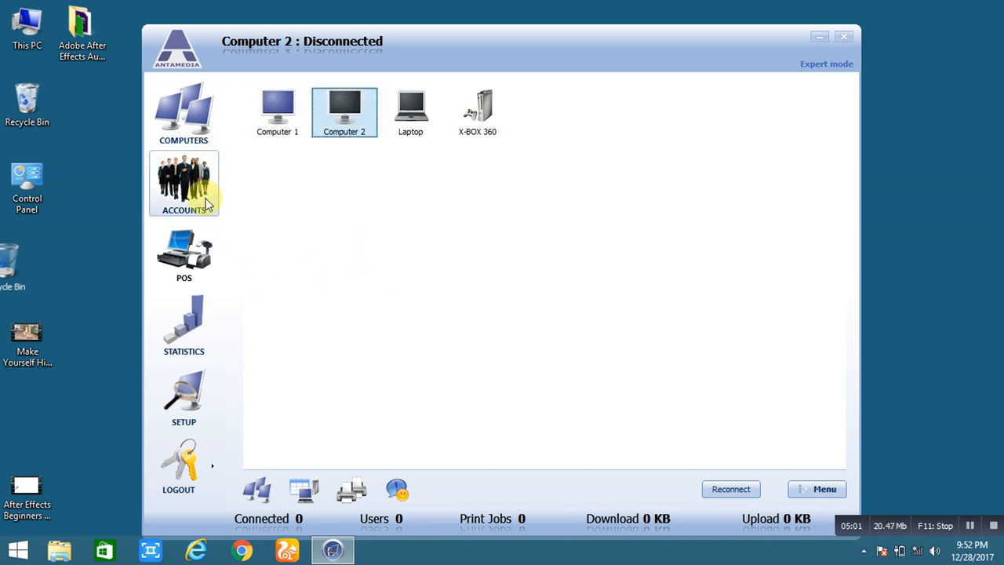
# View the customer accounts list, return to Computers, then open the POS screen.
pyautogui.click(184, 182)
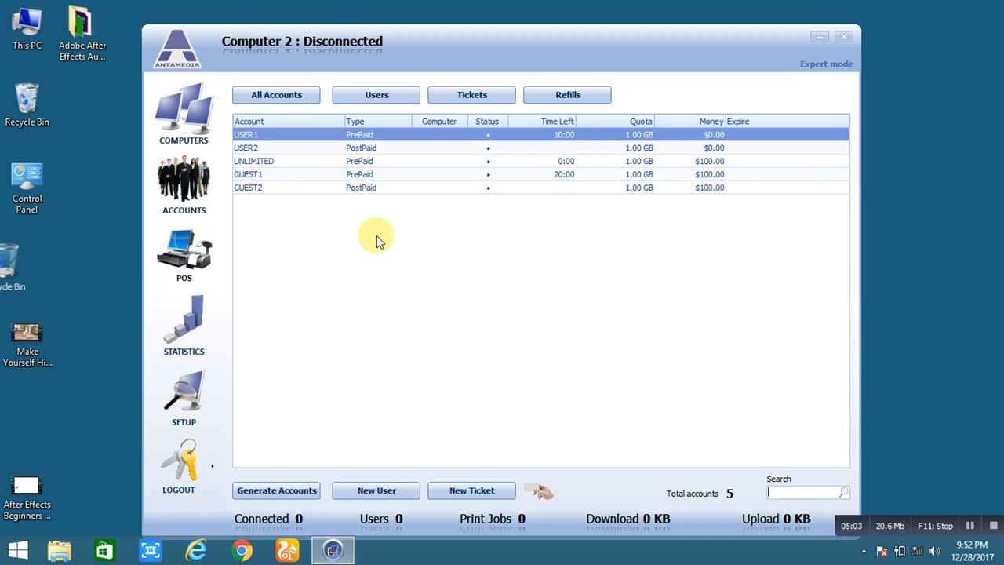
pyautogui.moveTo(267, 145)
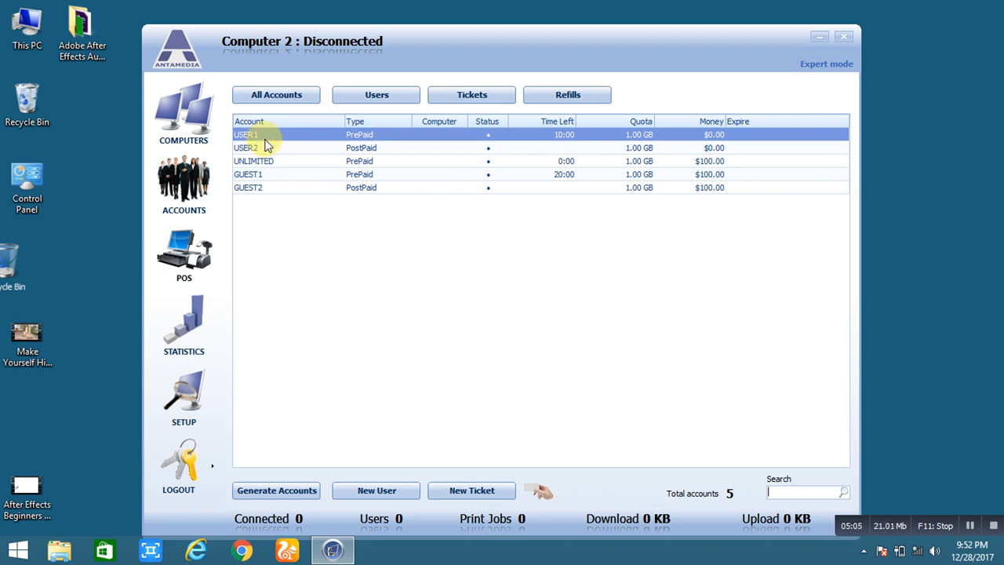
pyautogui.moveTo(294, 275)
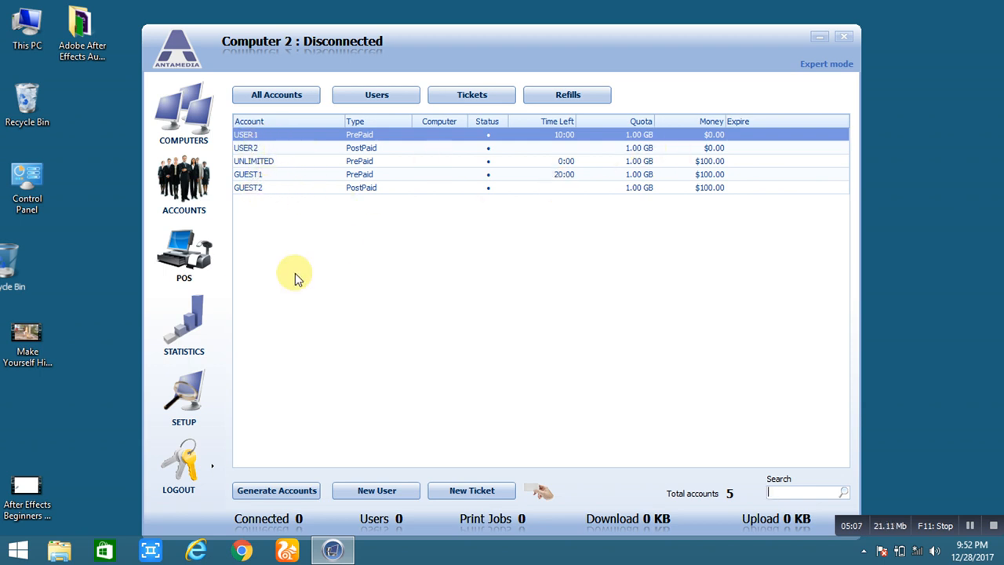
pyautogui.click(183, 110)
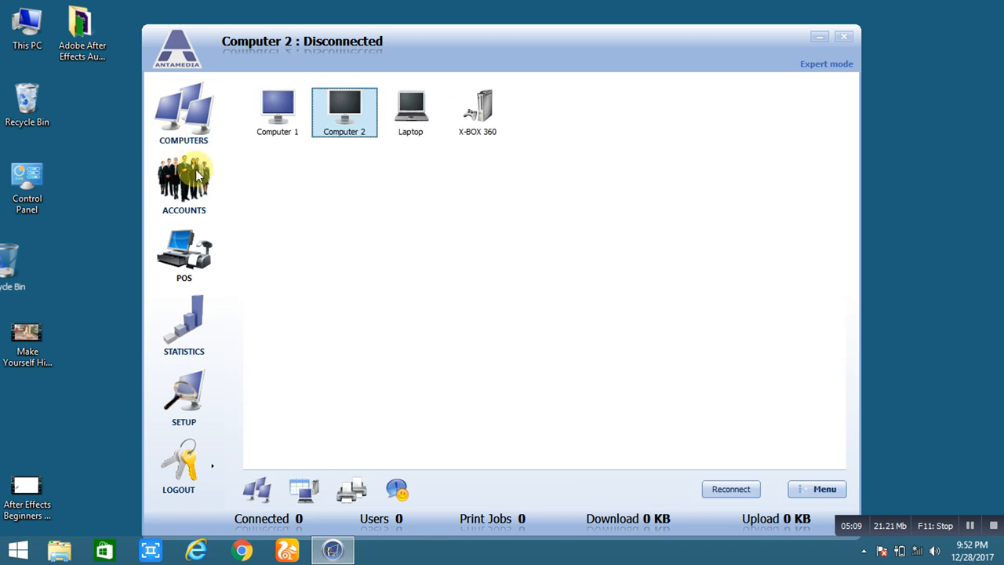
pyautogui.click(184, 251)
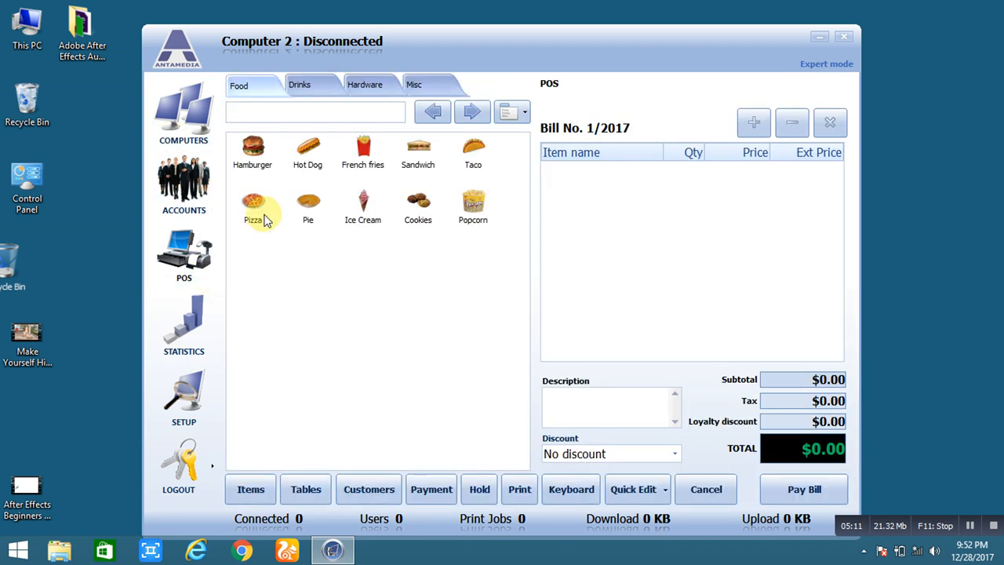
pyautogui.moveTo(404, 184)
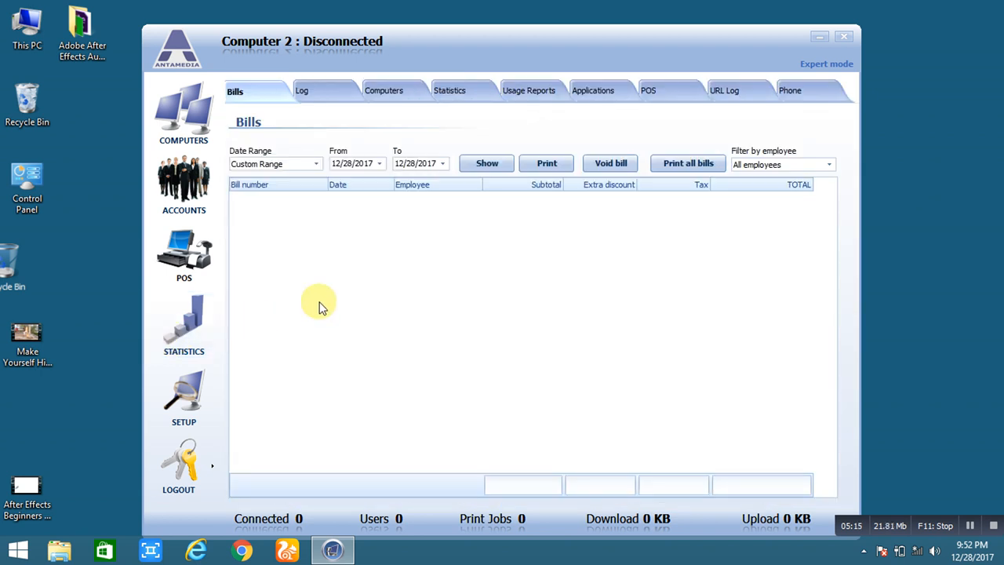
# Browse the network station settings and play-and-pay pricing in Setup.
pyautogui.click(184, 396)
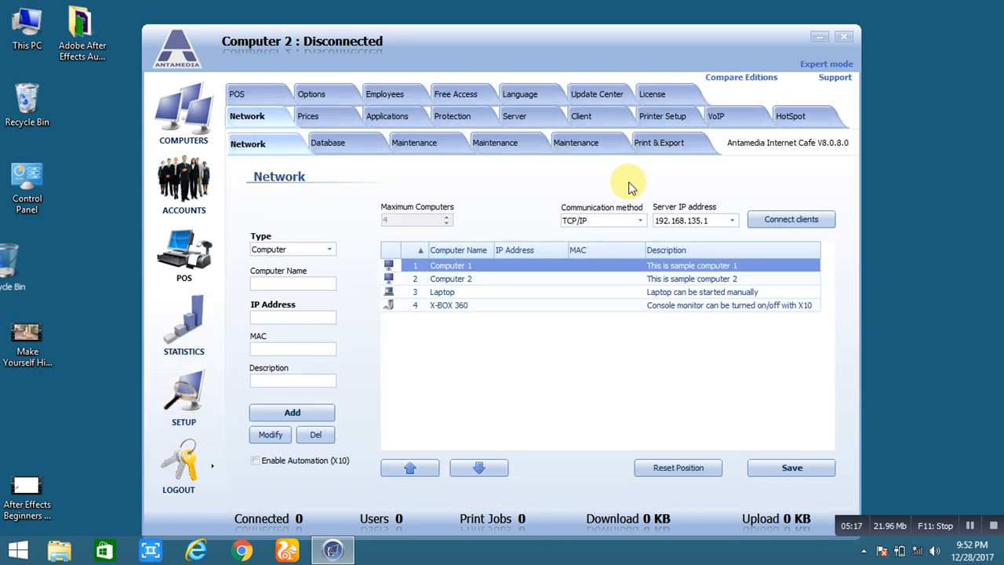
pyautogui.moveTo(290, 102)
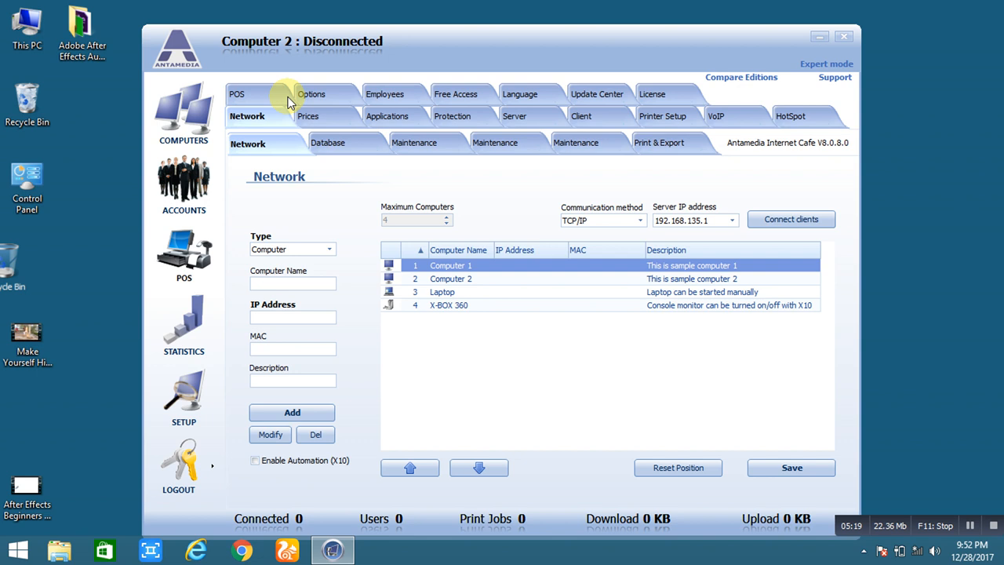
pyautogui.moveTo(300, 93)
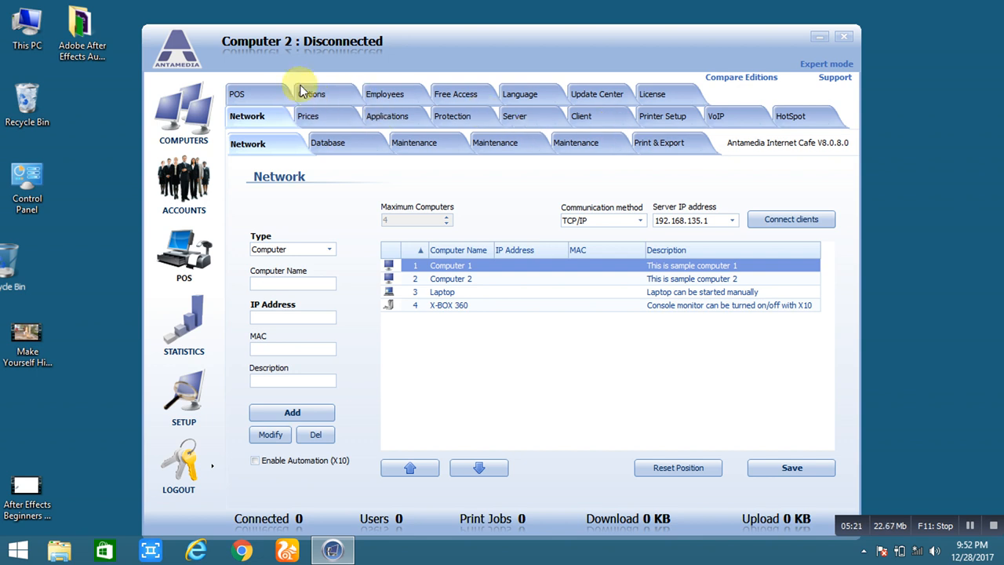
pyautogui.moveTo(643, 116)
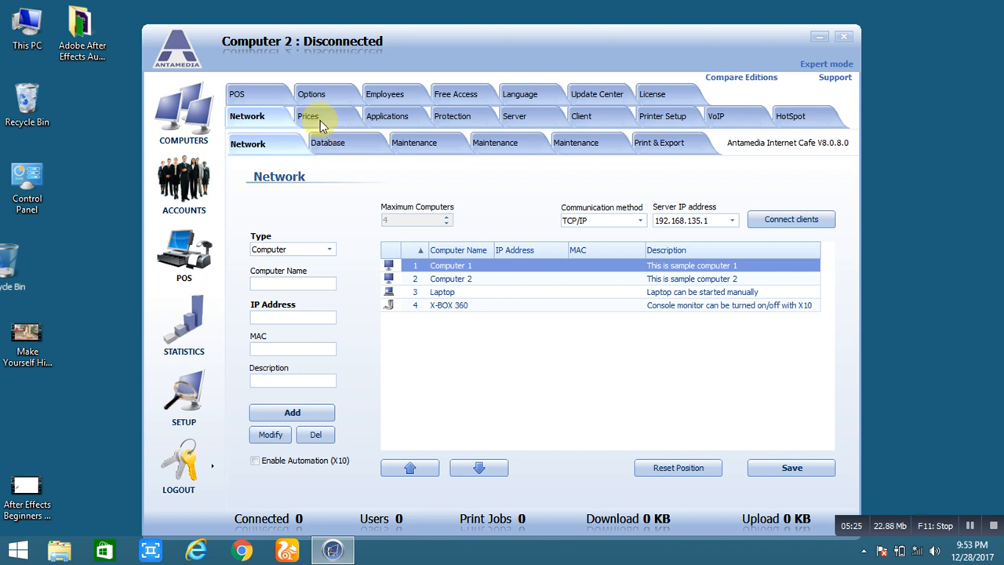
pyautogui.click(308, 116)
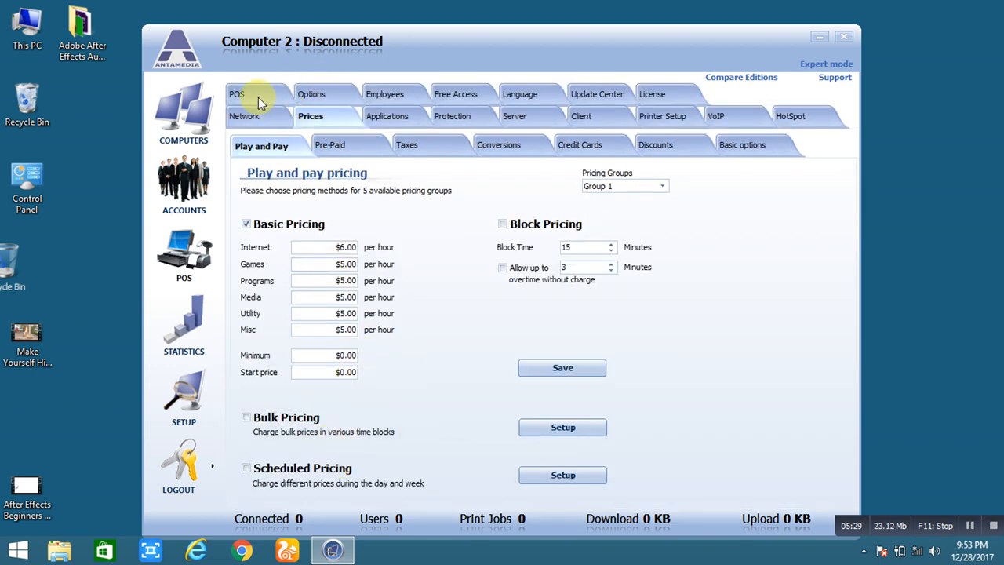
pyautogui.click(244, 116)
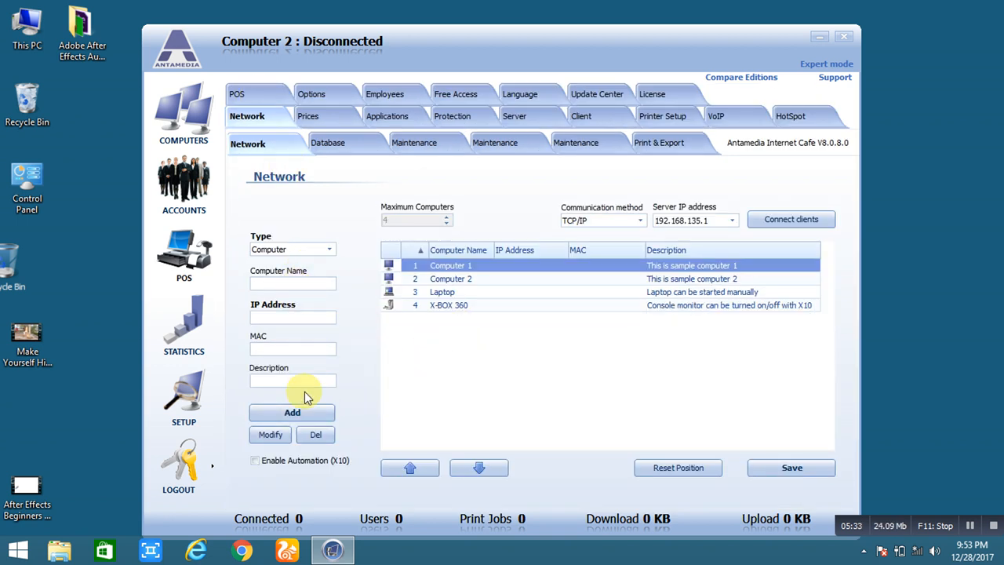
pyautogui.click(292, 283)
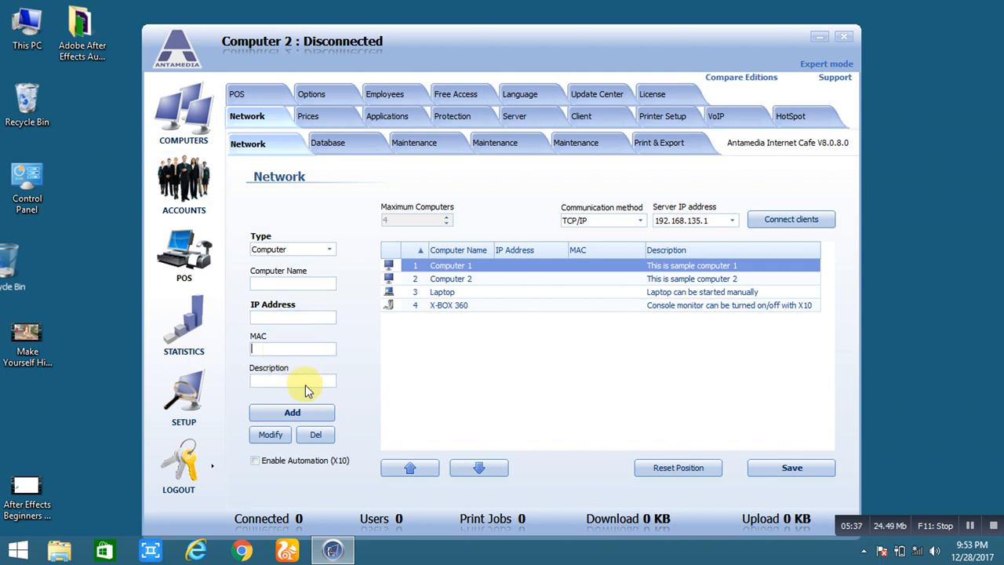
pyautogui.moveTo(471, 316)
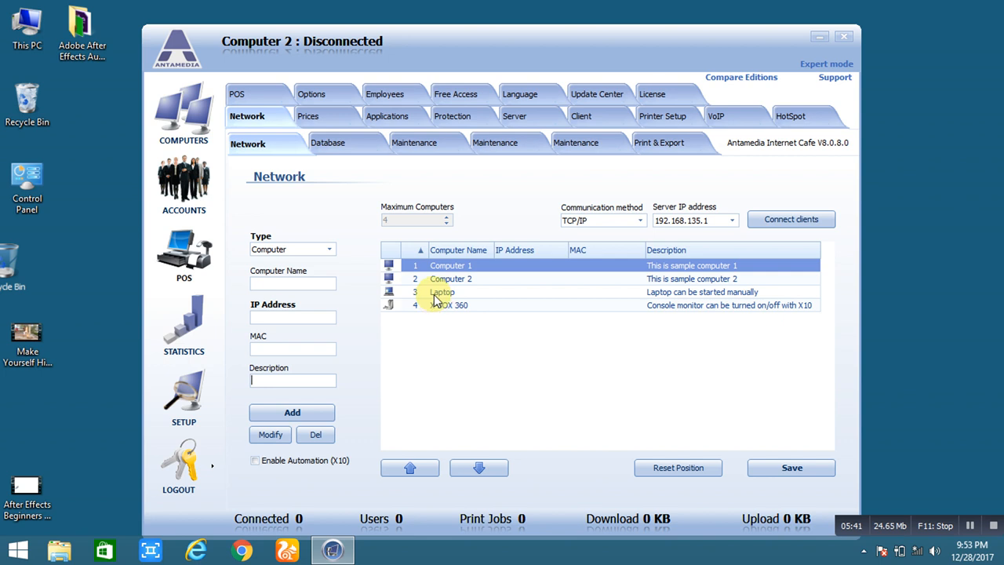
# Load Computer 1 and Laptop details, view HotSpot setup, and return to Network.
pyautogui.click(447, 265)
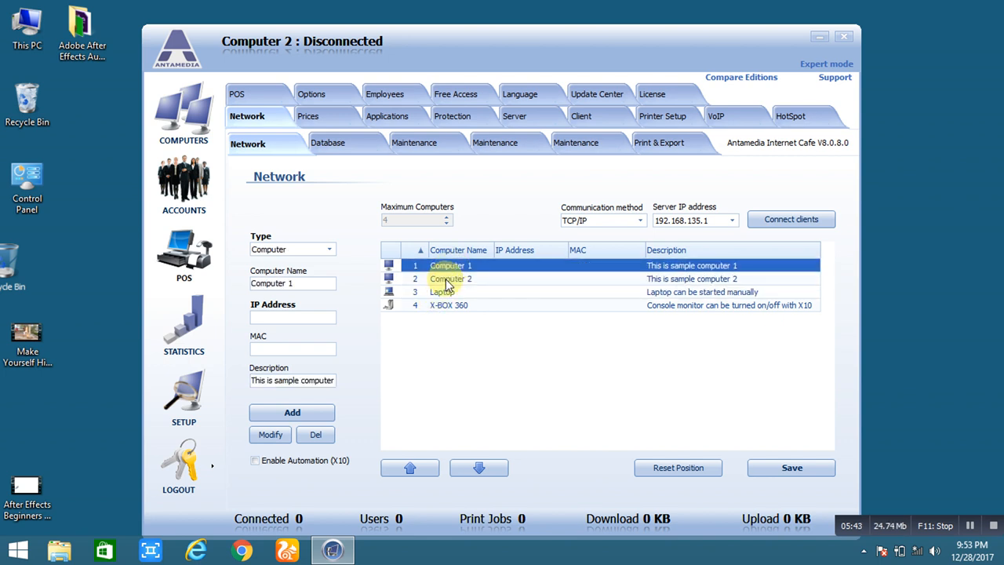
pyautogui.moveTo(443, 291)
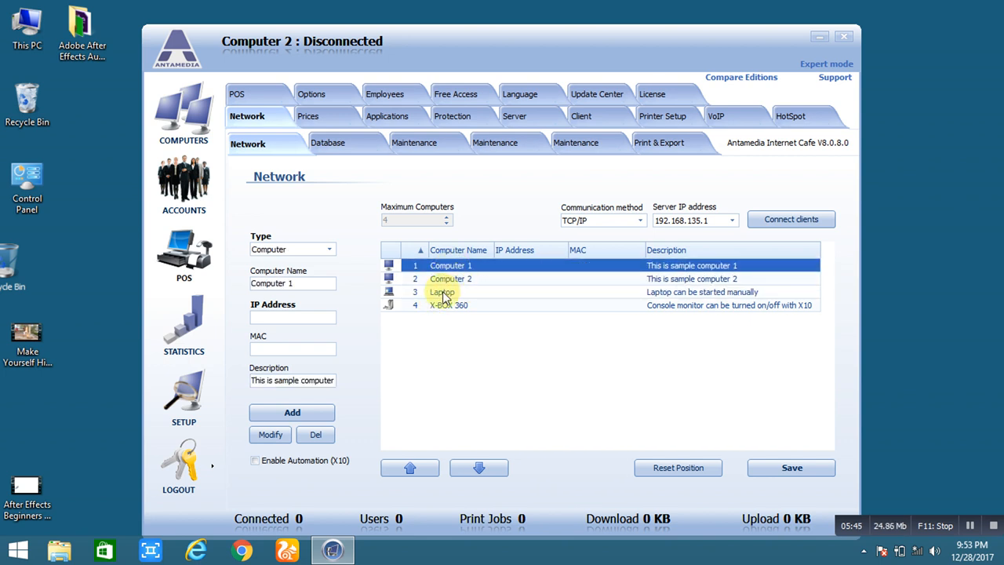
pyautogui.click(442, 291)
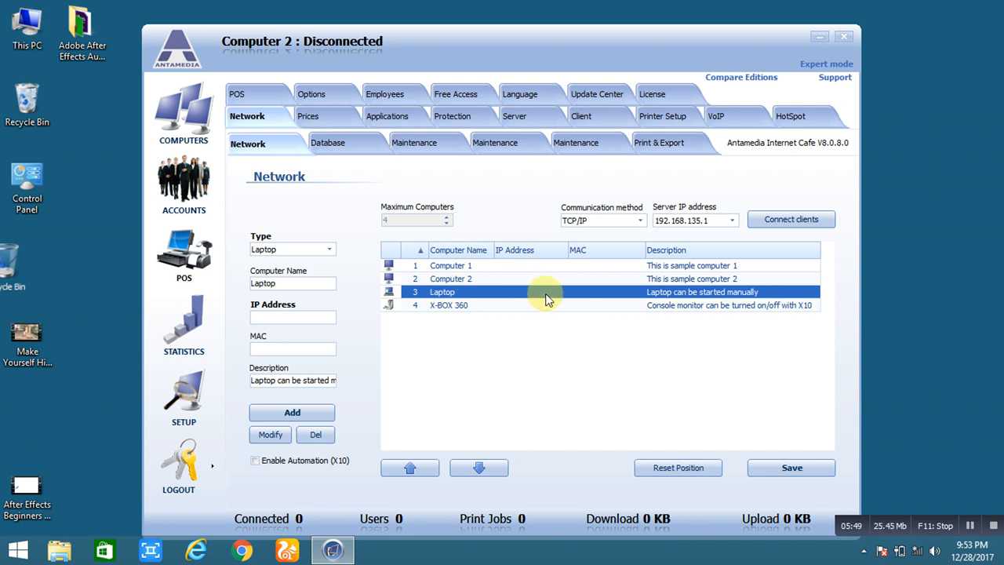
pyautogui.click(793, 116)
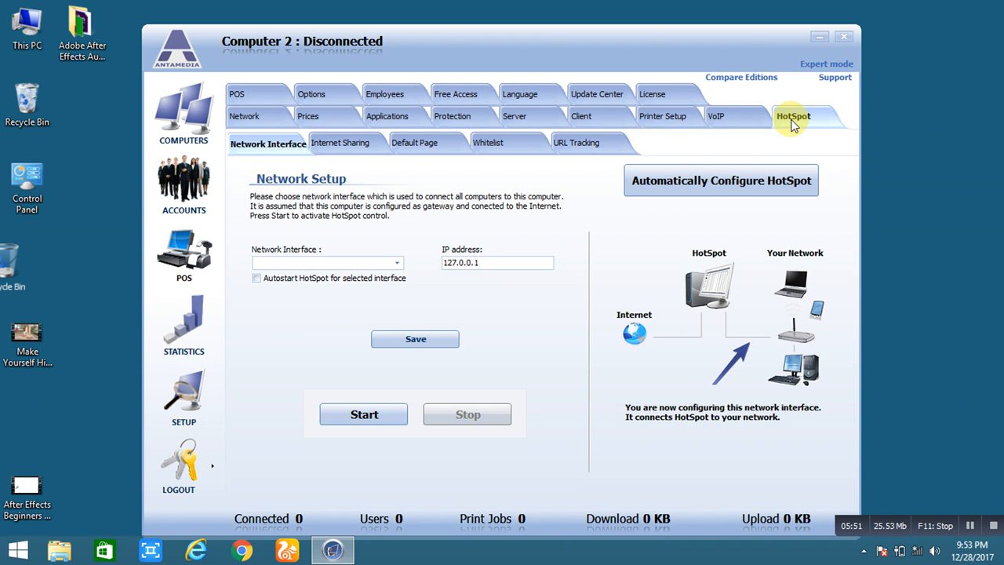
pyautogui.moveTo(577, 385)
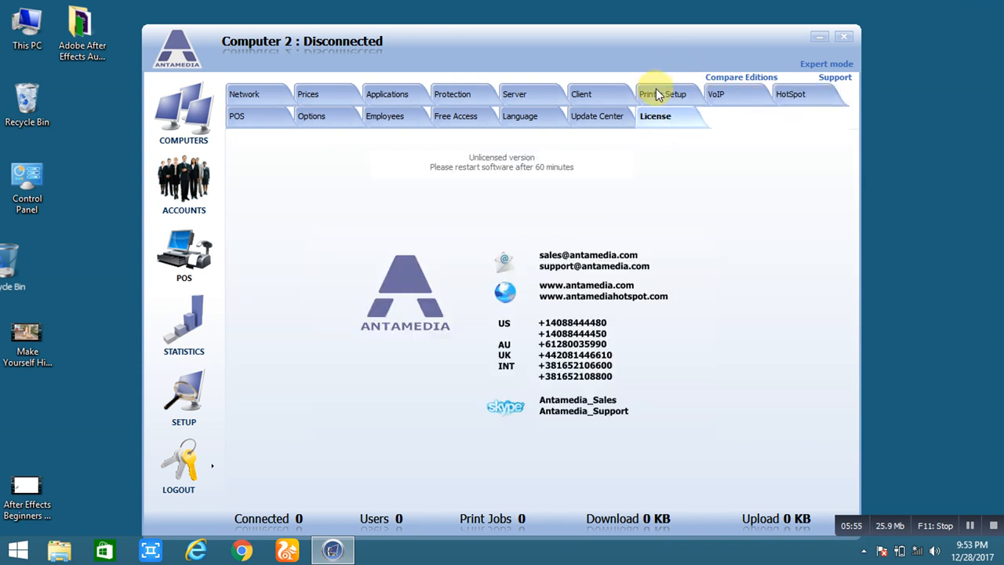
pyautogui.moveTo(529, 188)
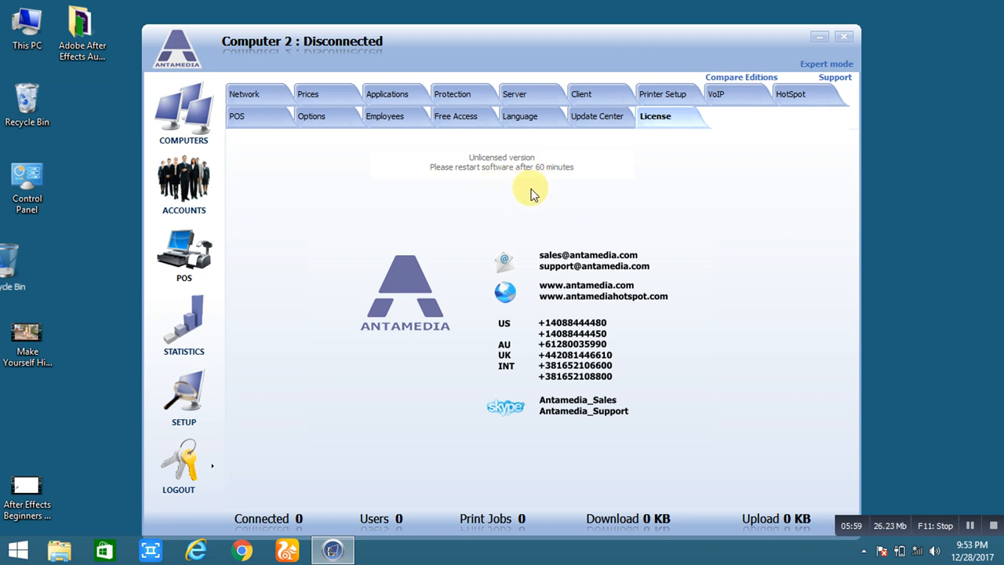
pyautogui.click(244, 93)
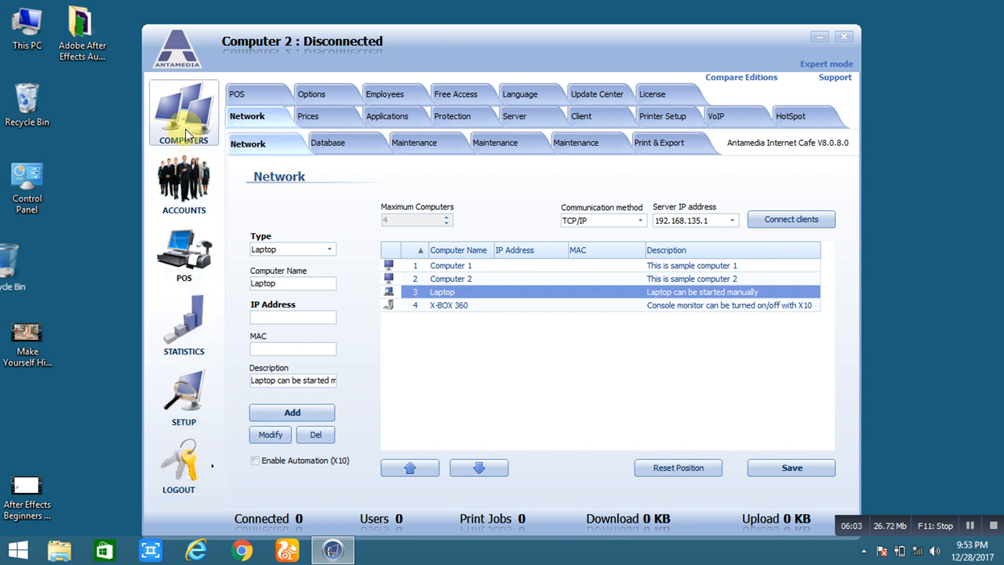
# Start a 1-minute time session on the Laptop station.
pyautogui.click(184, 113)
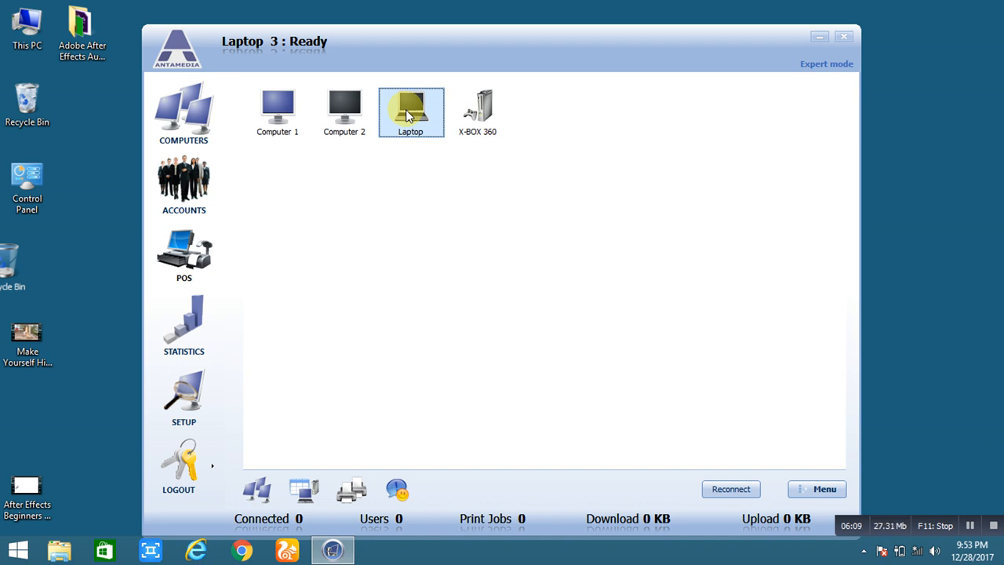
pyautogui.rightClick(410, 110)
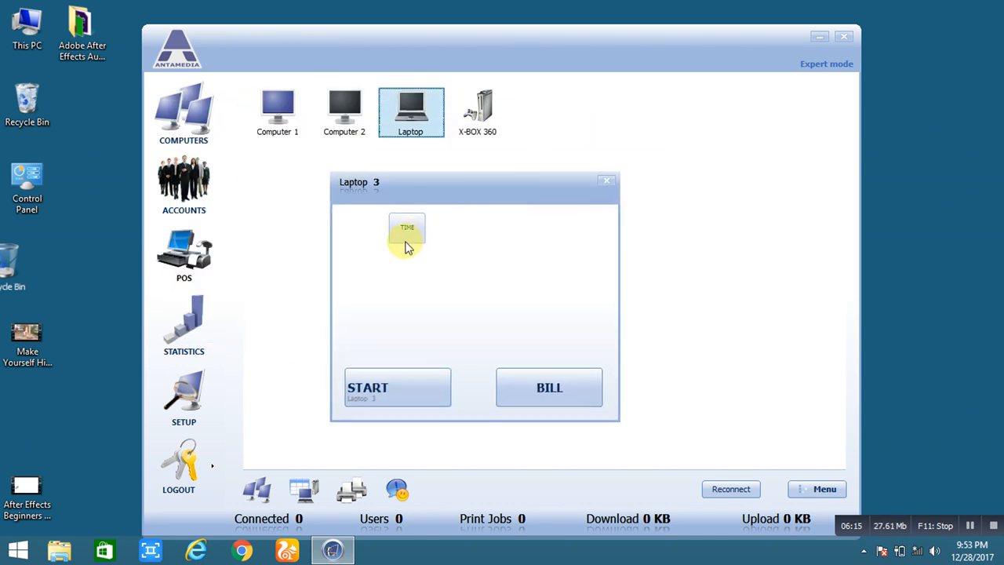
pyautogui.click(407, 228)
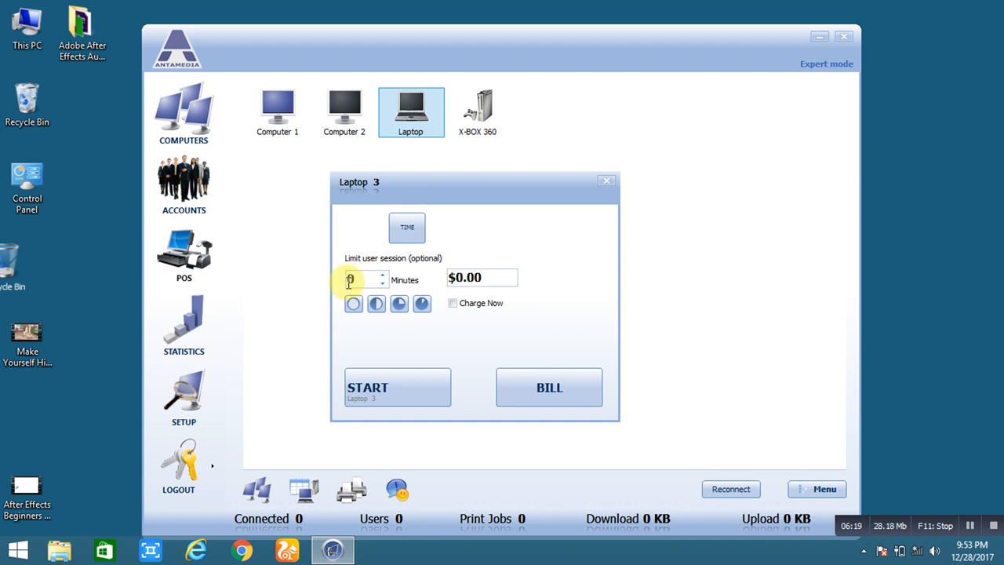
pyautogui.write('1')
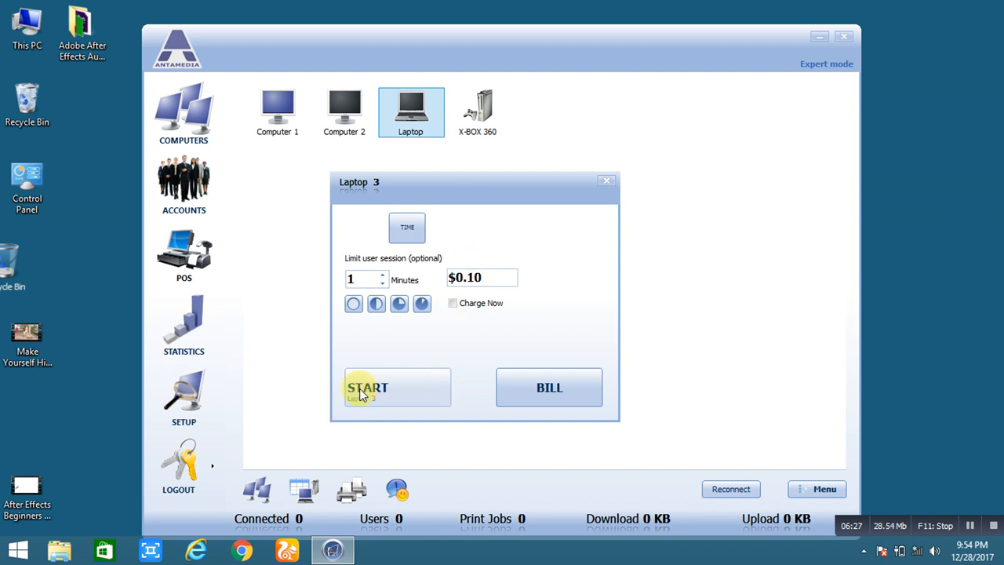
pyautogui.click(367, 387)
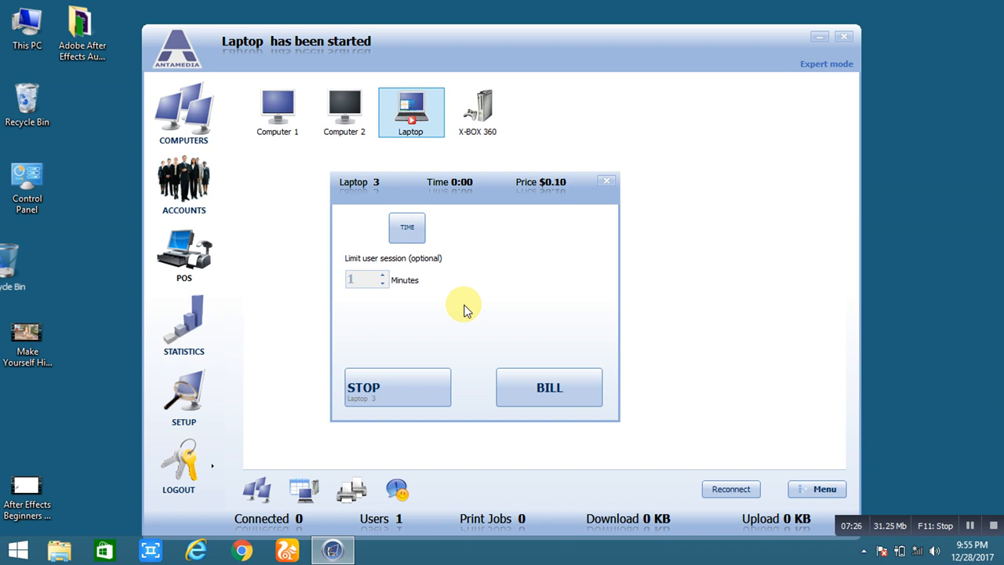
# Reopen the Laptop 3 session window after the one-minute session times out.
pyautogui.click(397, 387)
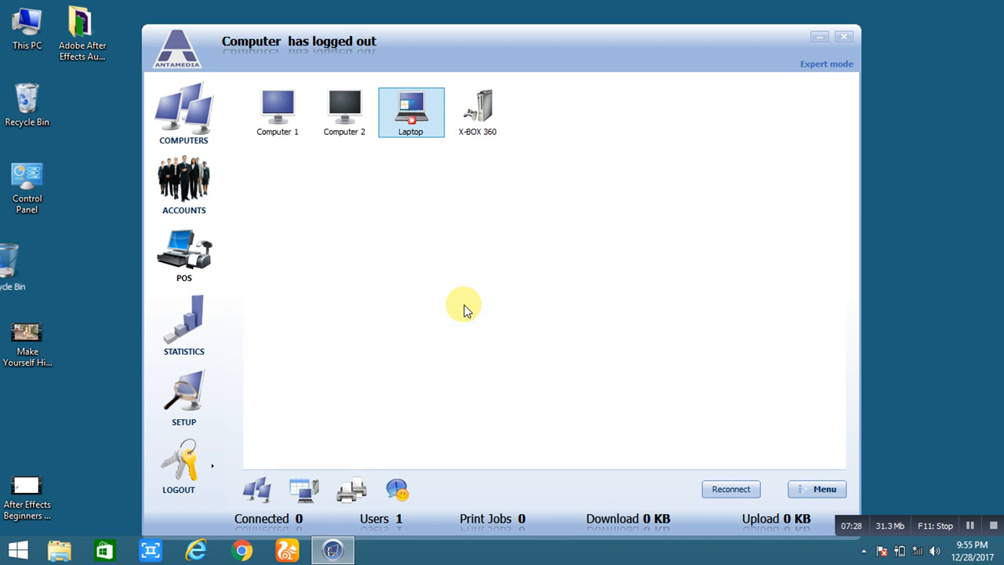
pyautogui.moveTo(412, 112)
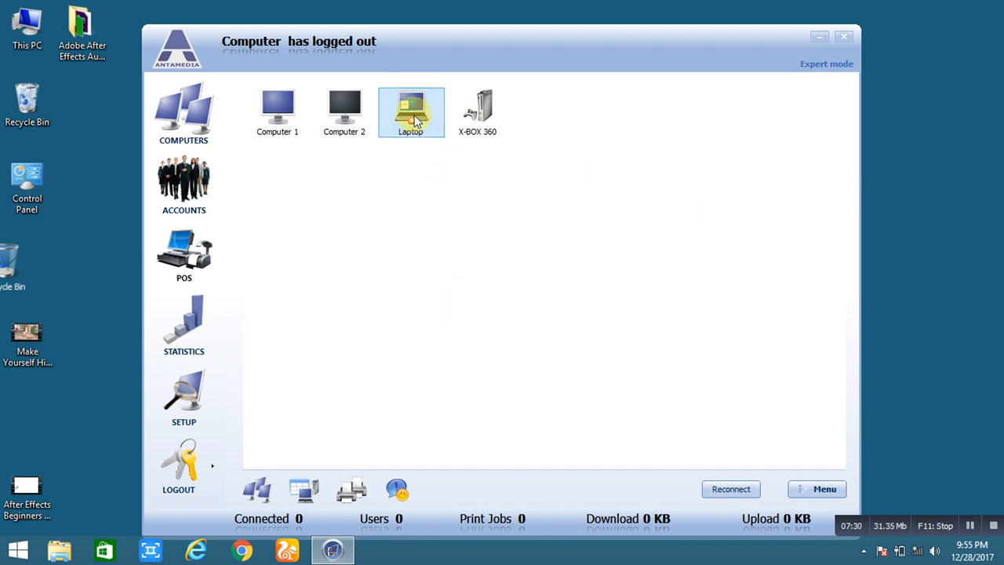
pyautogui.click(410, 110)
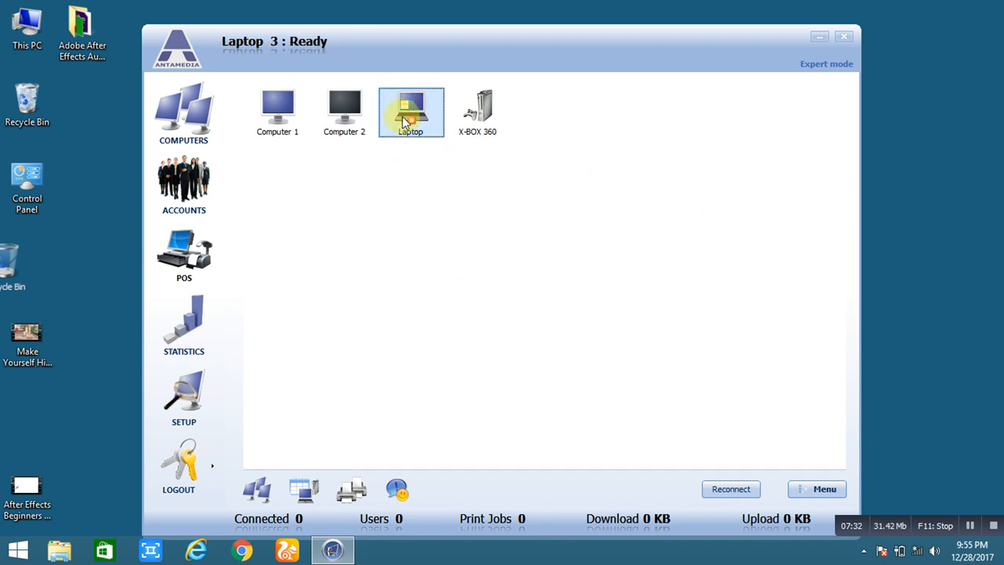
pyautogui.moveTo(439, 192)
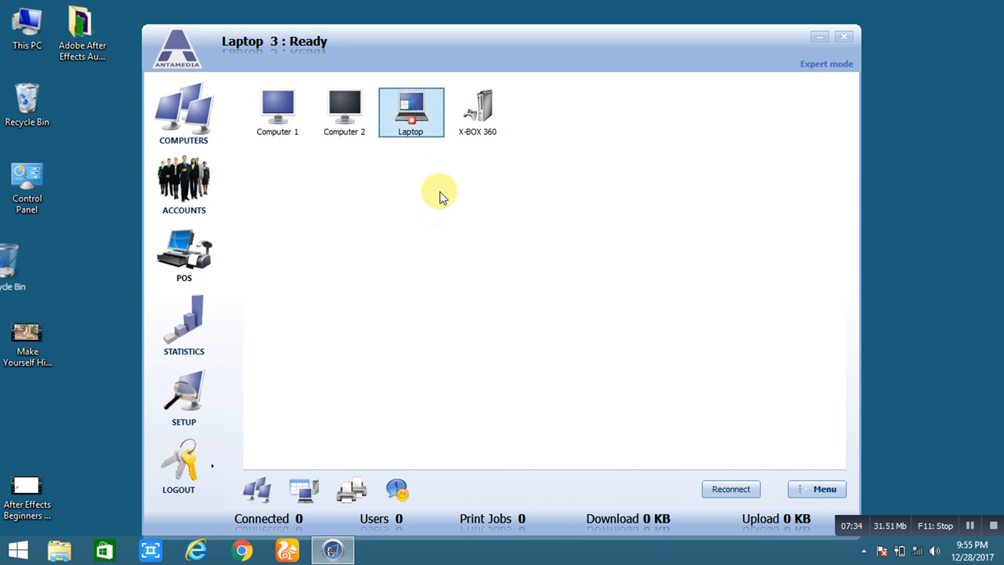
pyautogui.moveTo(862, 517)
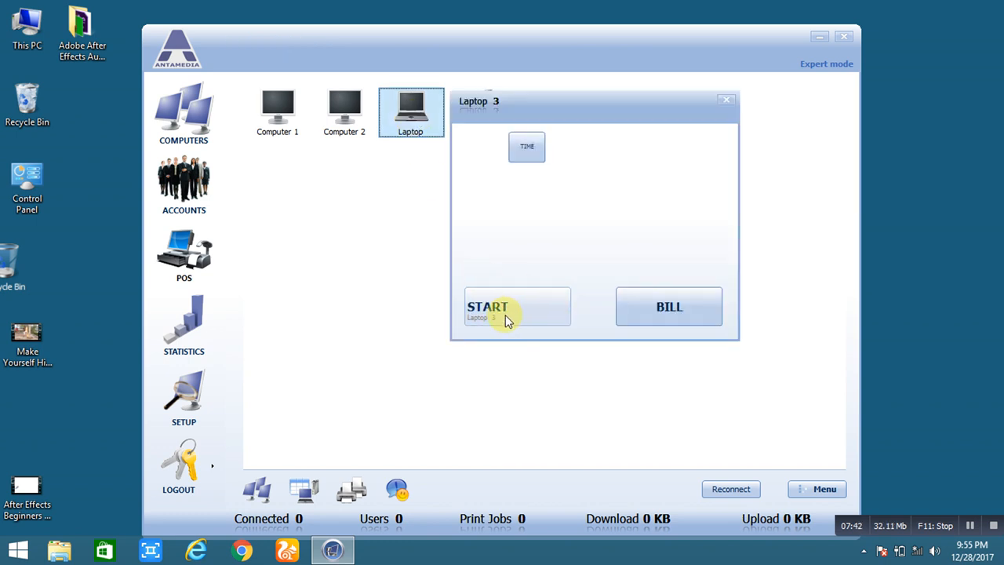
pyautogui.moveTo(580, 317)
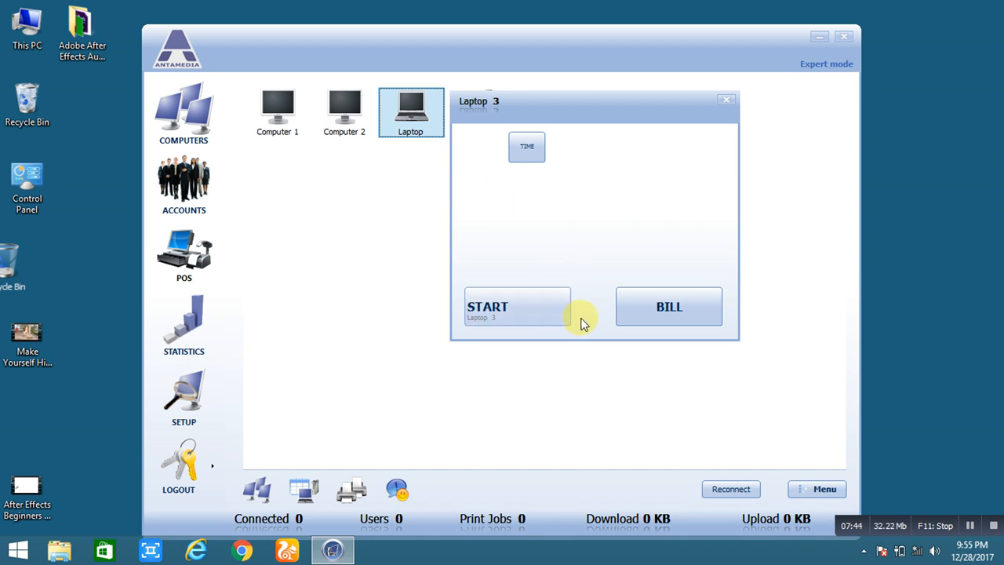
# Send the finished Laptop 3 session to POS as bill No. 1/2017 totaling $0.10.
pyautogui.click(669, 306)
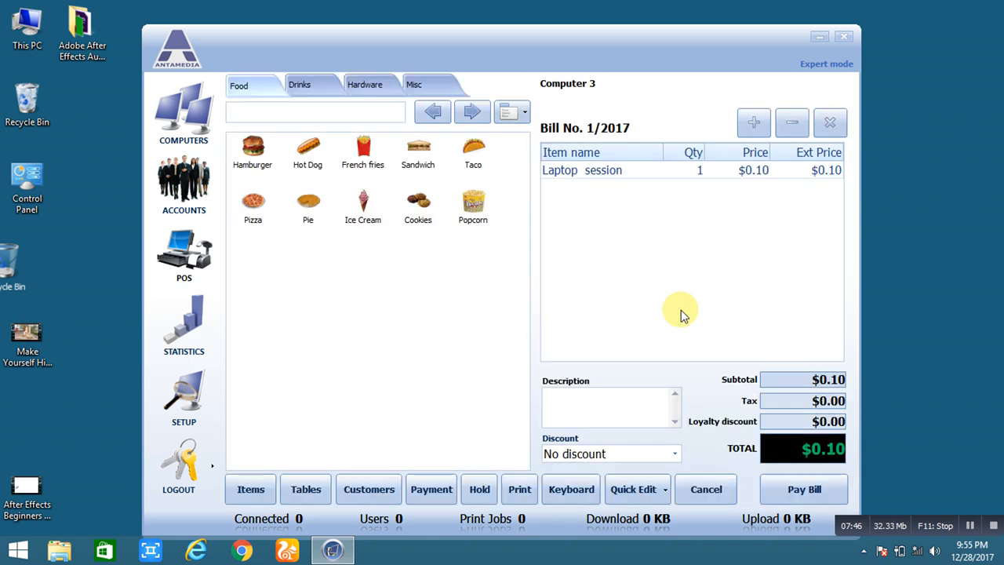
pyautogui.moveTo(851, 459)
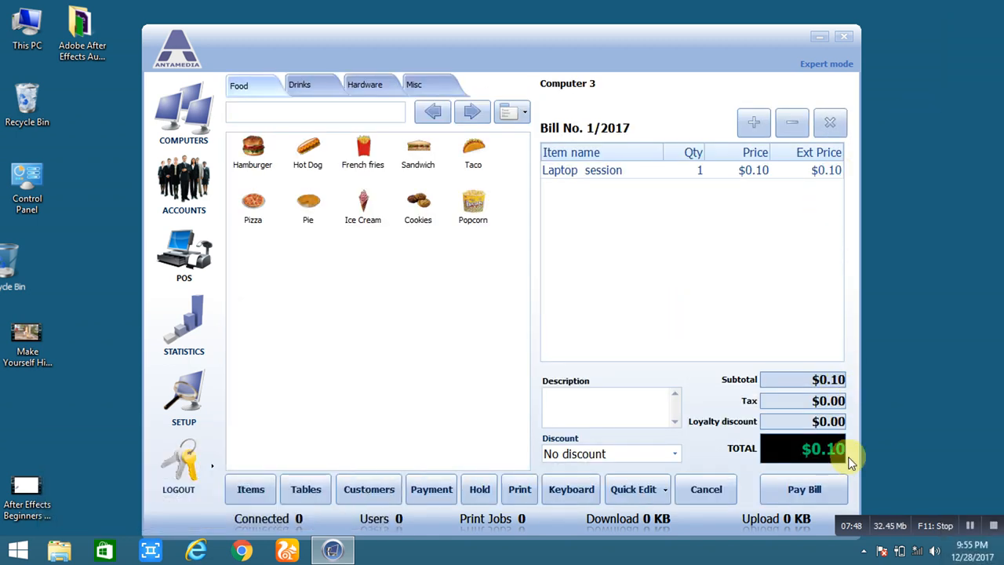
pyautogui.moveTo(698, 175)
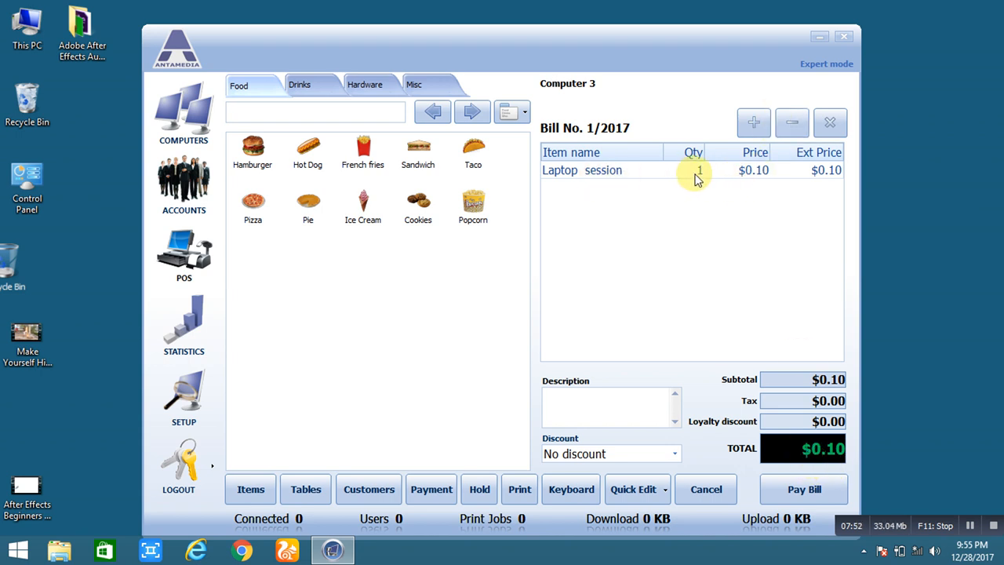
pyautogui.moveTo(761, 196)
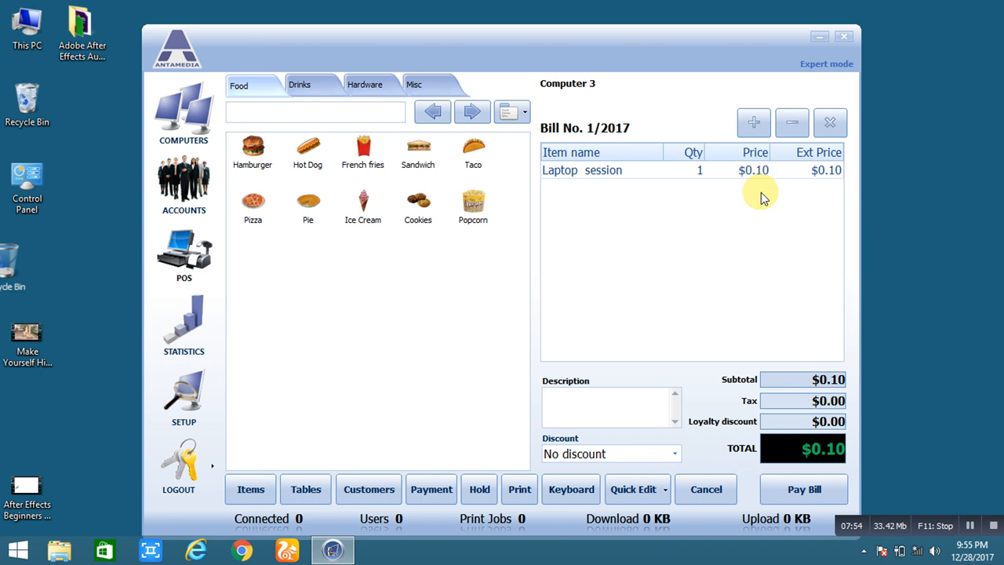
pyautogui.moveTo(642, 453)
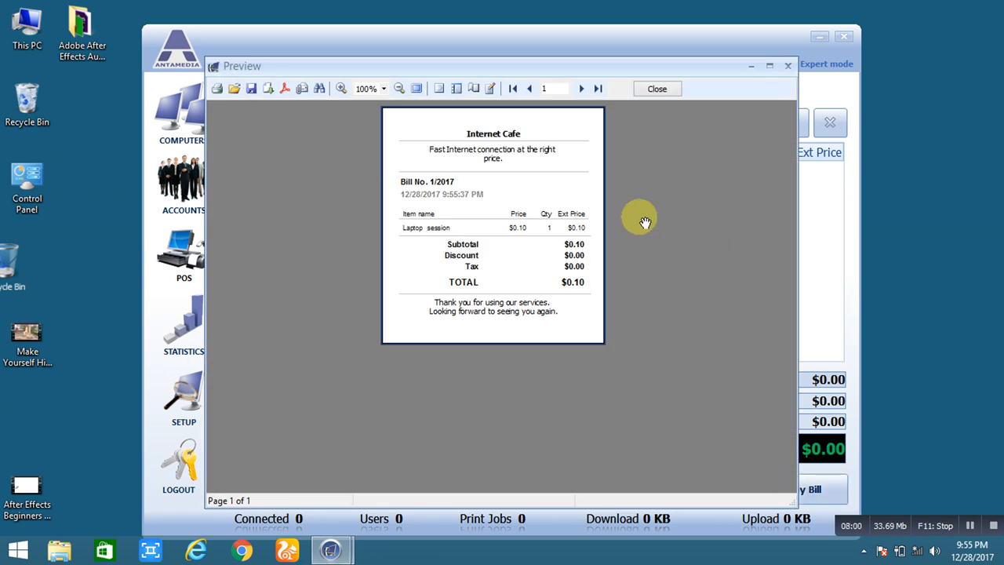
pyautogui.moveTo(451, 251)
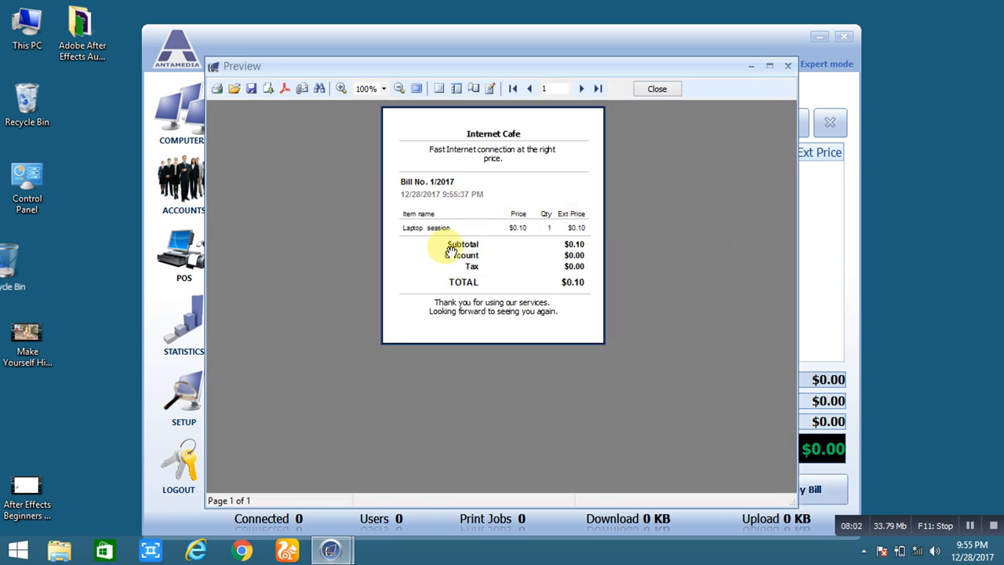
pyautogui.moveTo(482, 153)
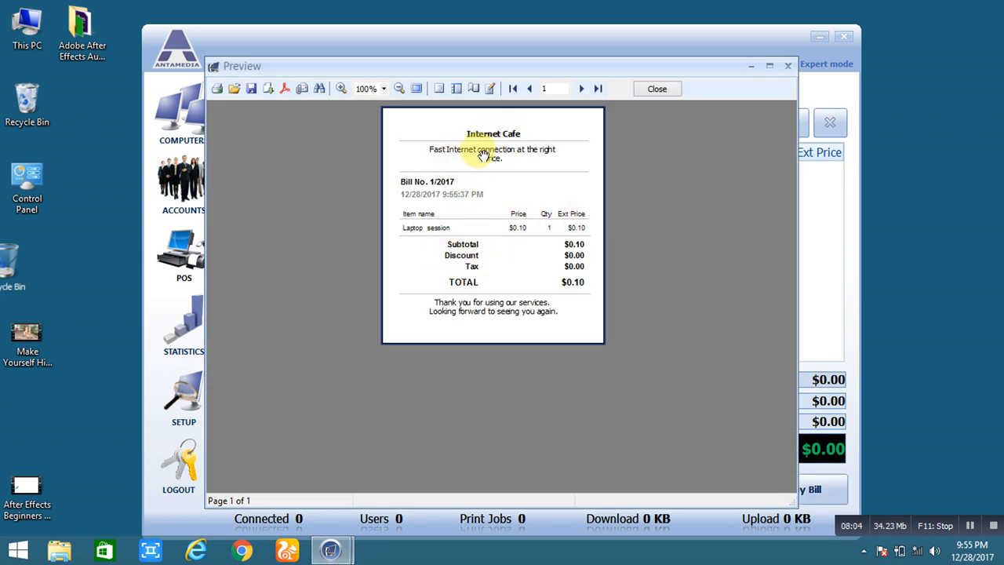
pyautogui.moveTo(463, 284)
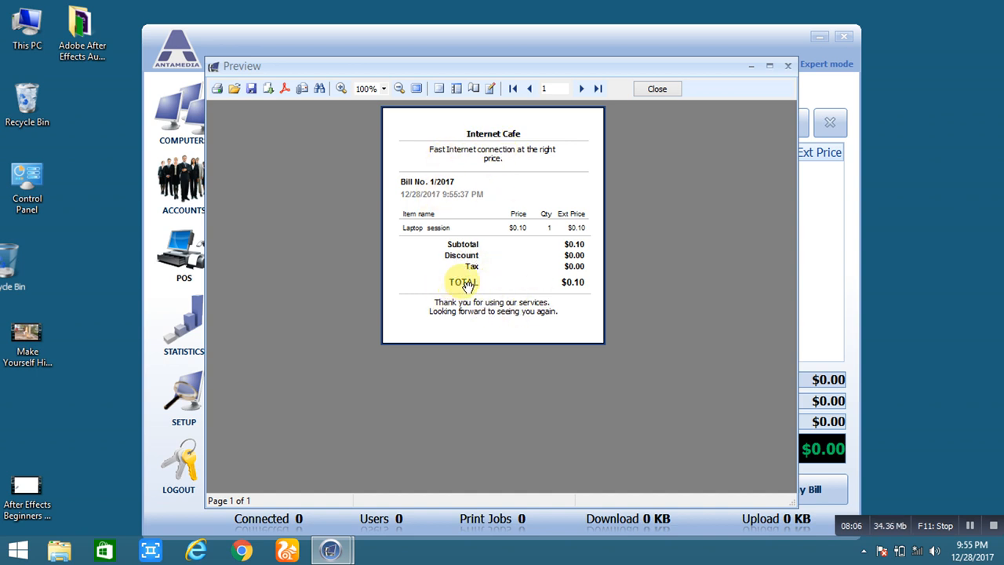
pyautogui.moveTo(459, 270)
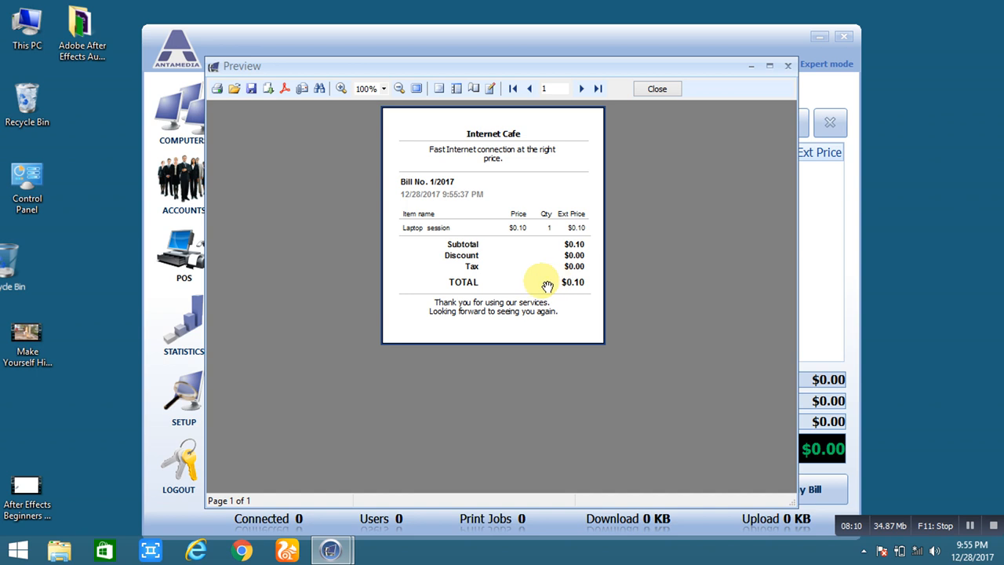
pyautogui.moveTo(500, 347)
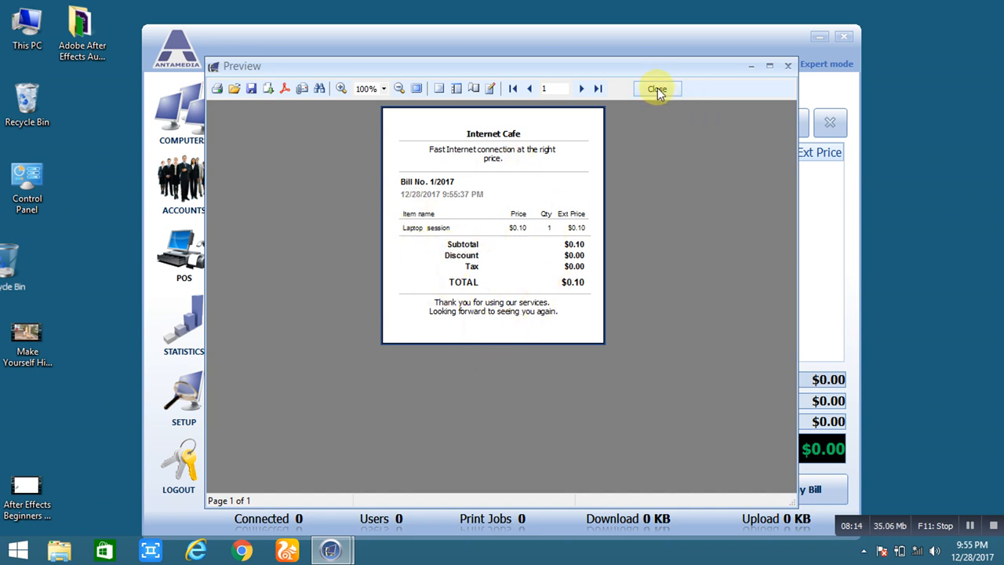
# Close the bill 1/2017 receipt preview and dismiss the Save Print Output As dialog.
pyautogui.click(658, 87)
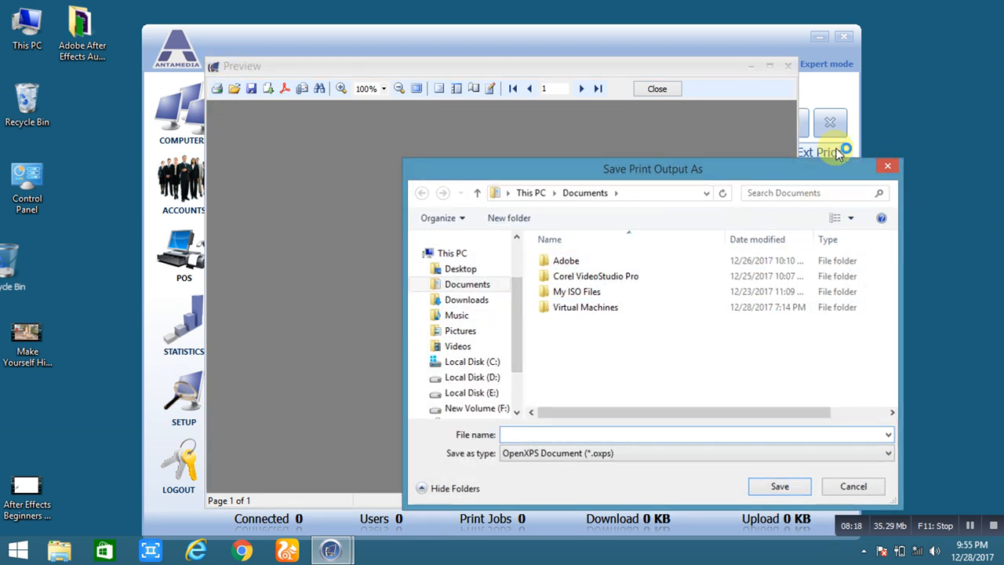
pyautogui.click(853, 485)
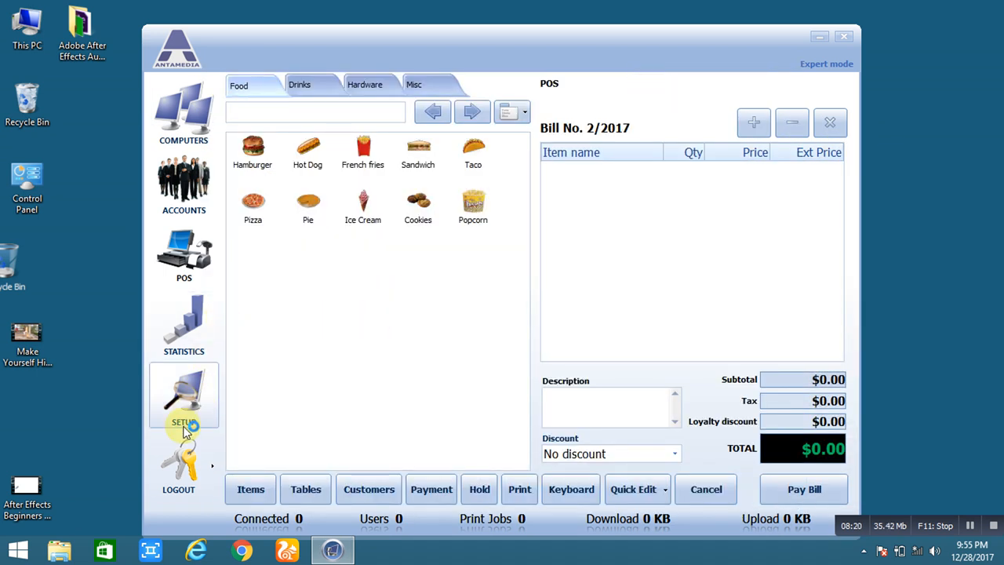
pyautogui.moveTo(183, 463)
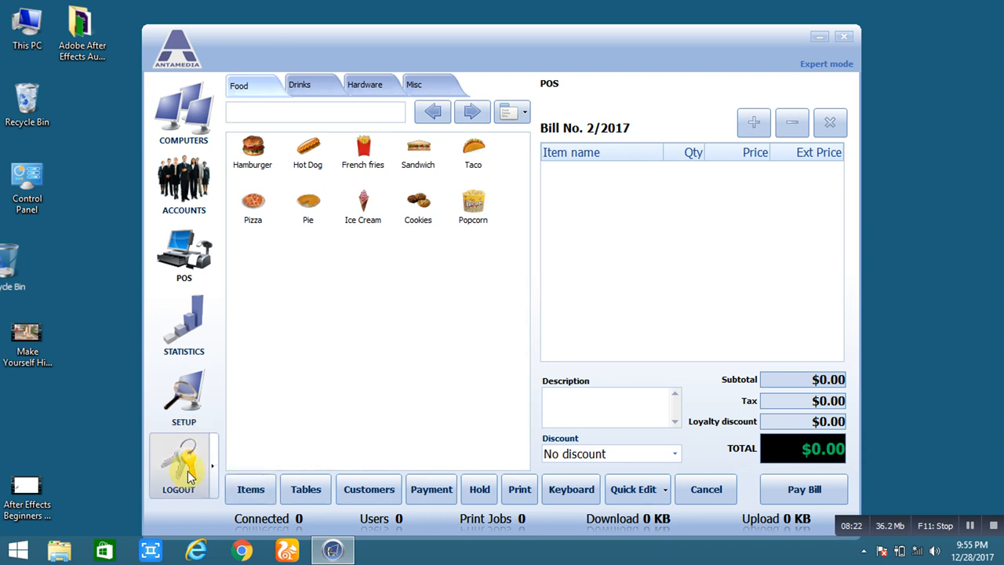
# Log out, log back in as Administrator, and view Setup's Protection tab.
pyautogui.click(184, 464)
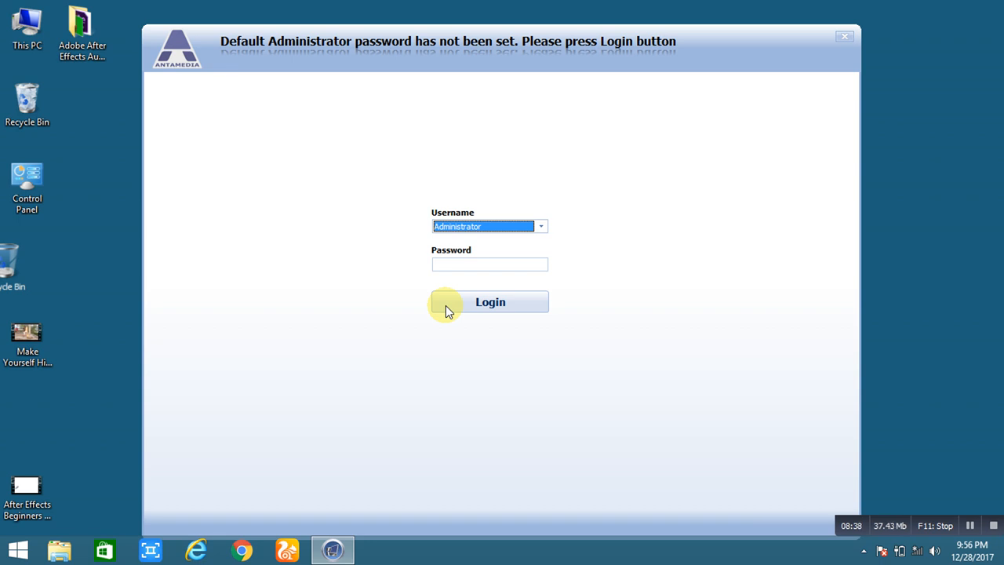
pyautogui.click(490, 302)
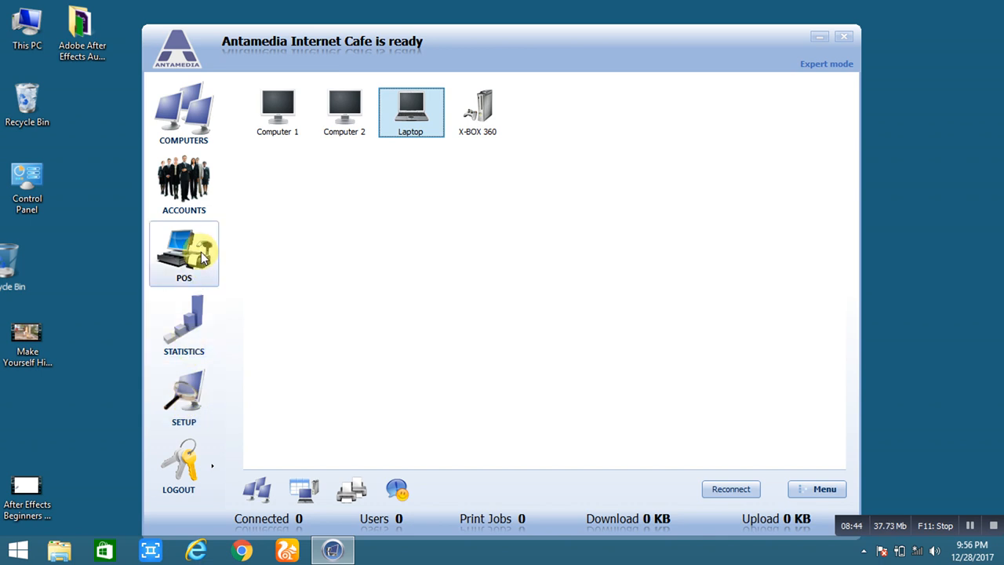
pyautogui.click(184, 396)
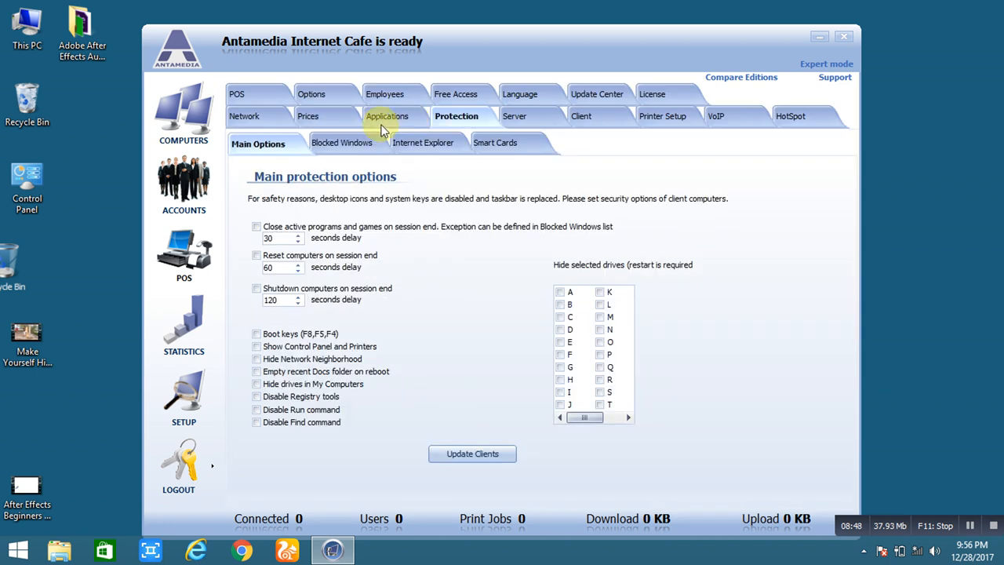
pyautogui.moveTo(495, 142)
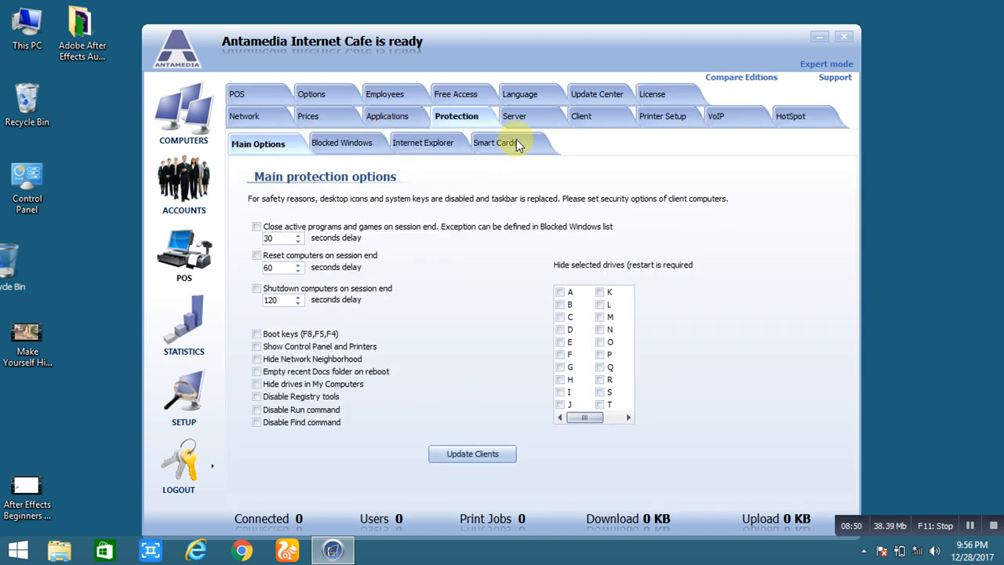